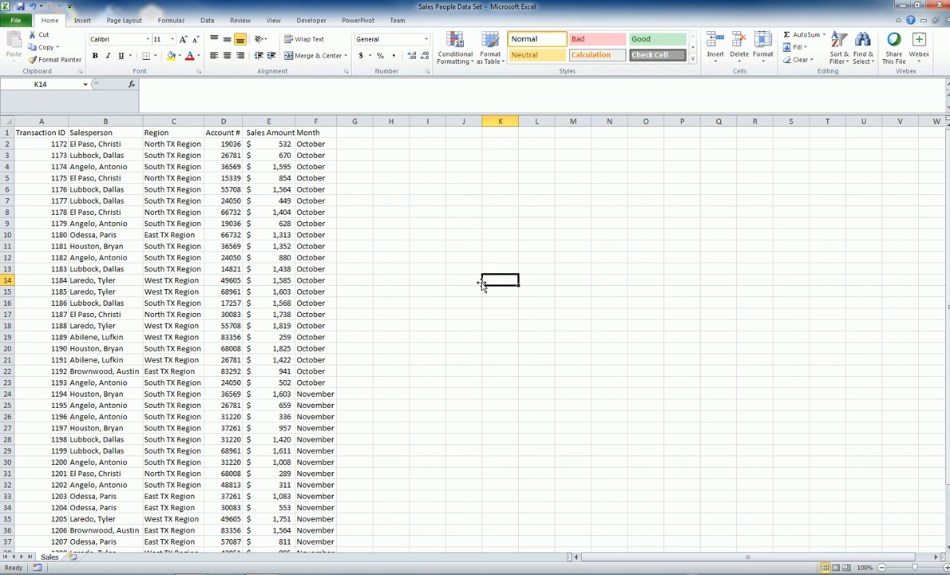
mouse_move(503, 272)
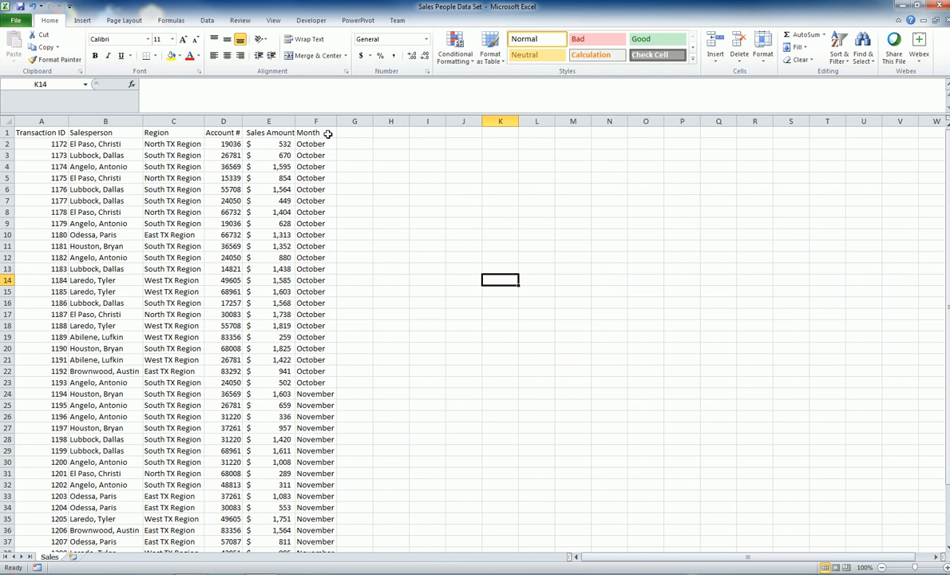
Step: Copy the Salesperson column into column J and remove duplicates, leaving nine unique names
left_click(102, 121)
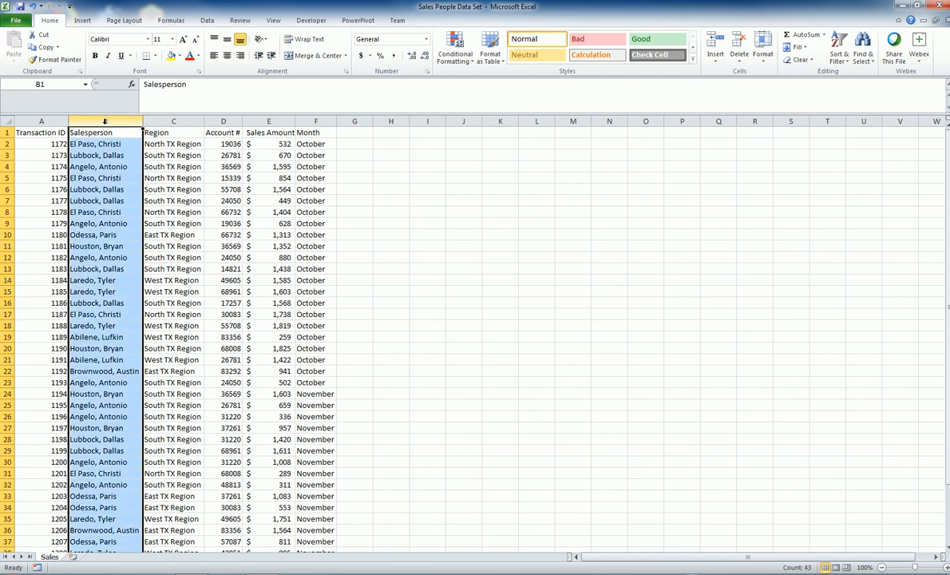
right_click(463, 131)
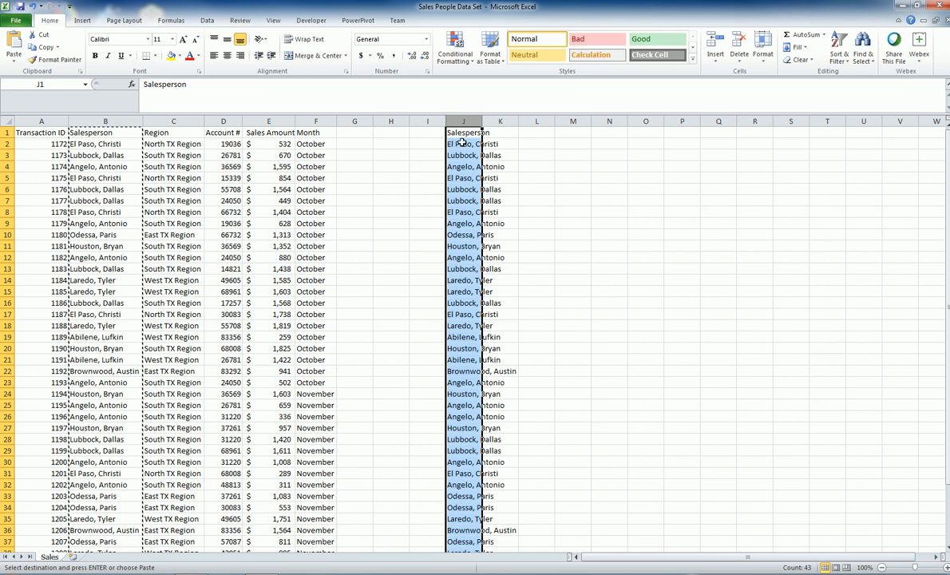
left_click(226, 23)
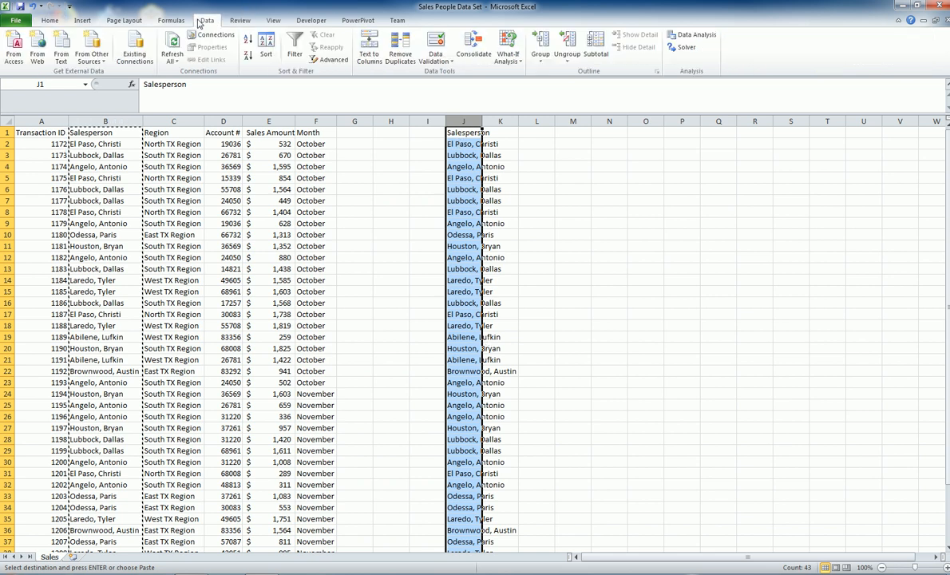
left_click(425, 35)
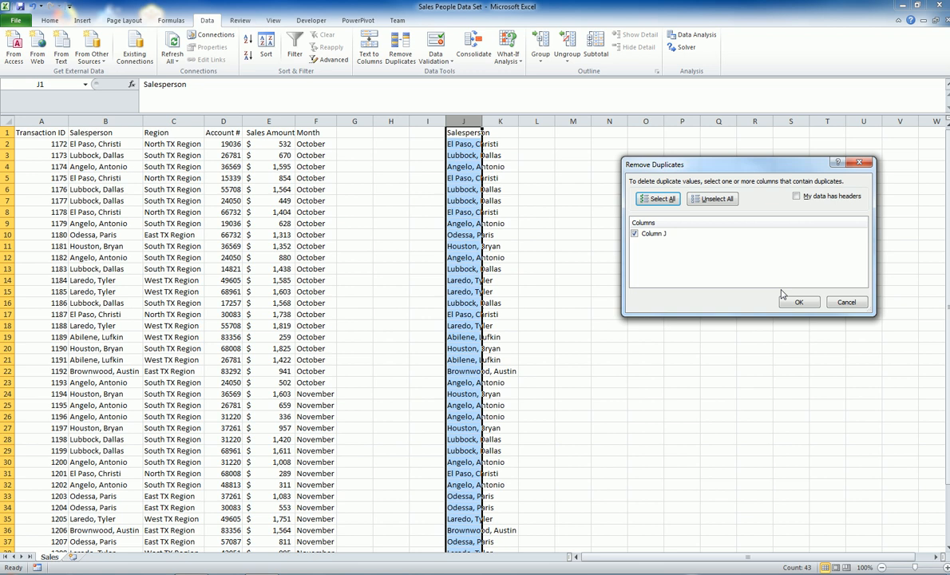
left_click(799, 301)
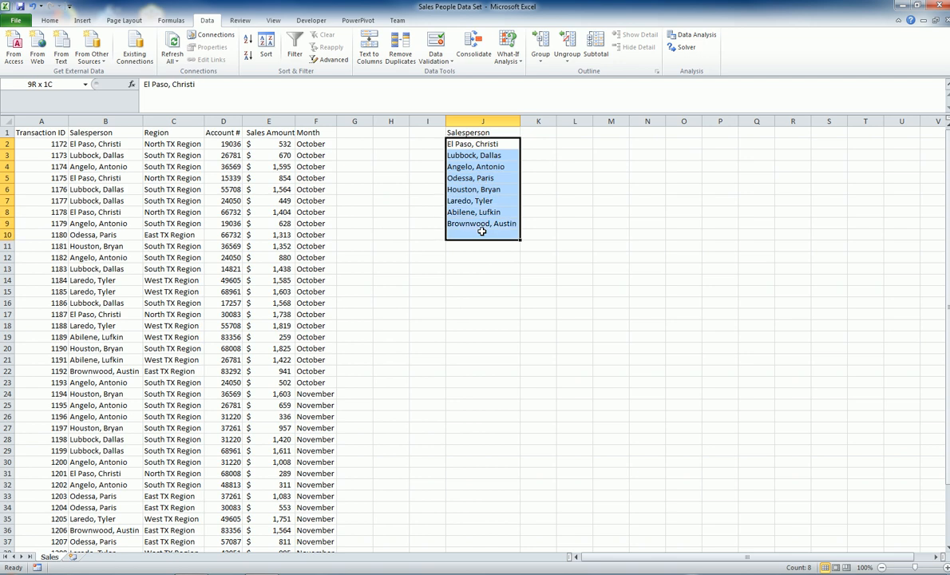
left_click(480, 223)
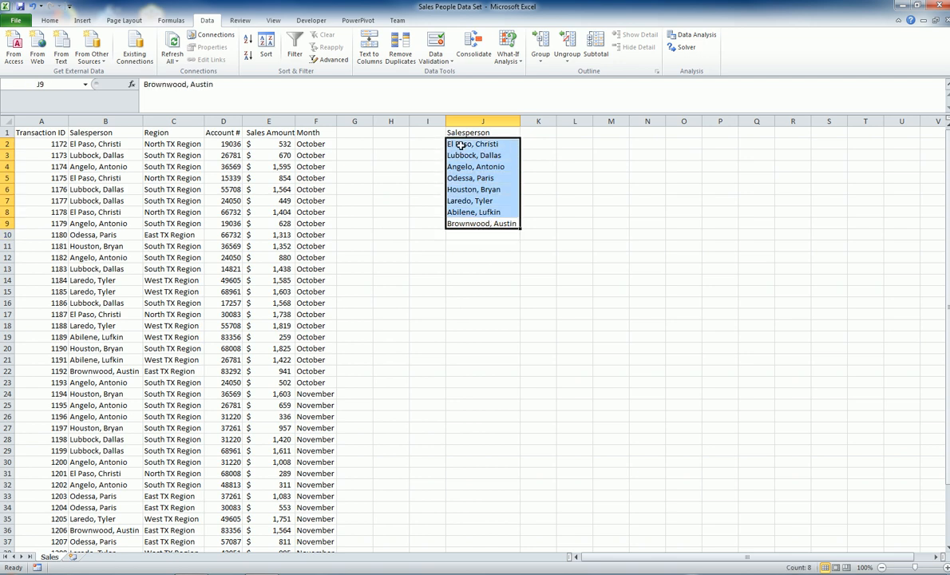
mouse_move(546, 178)
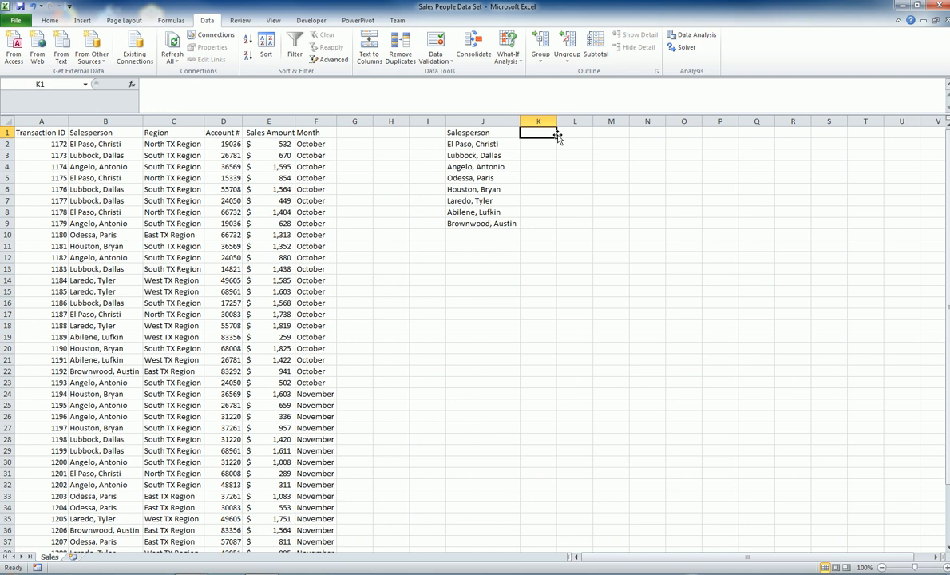
Step: Add a 'Number of Transactions' heading in K1
type("N")
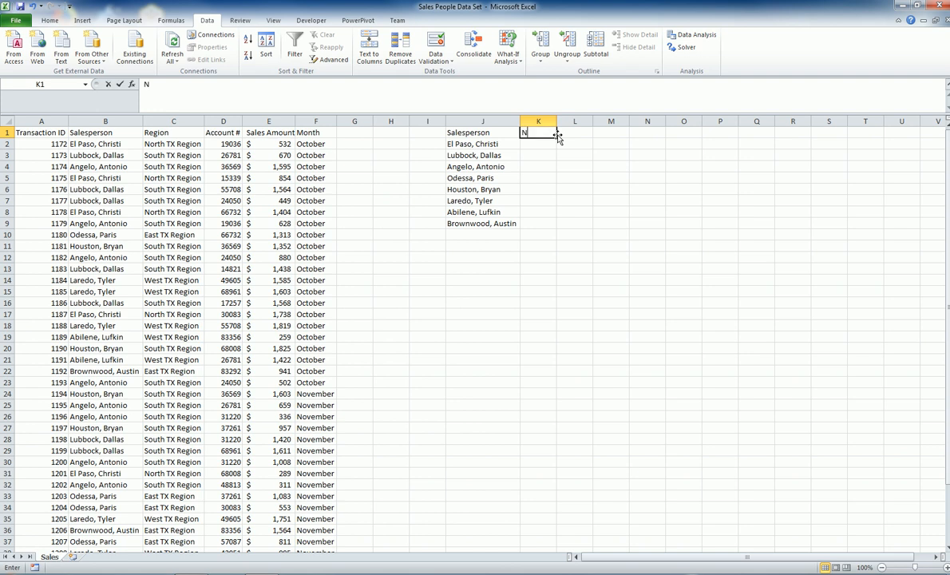
type("umber Tr")
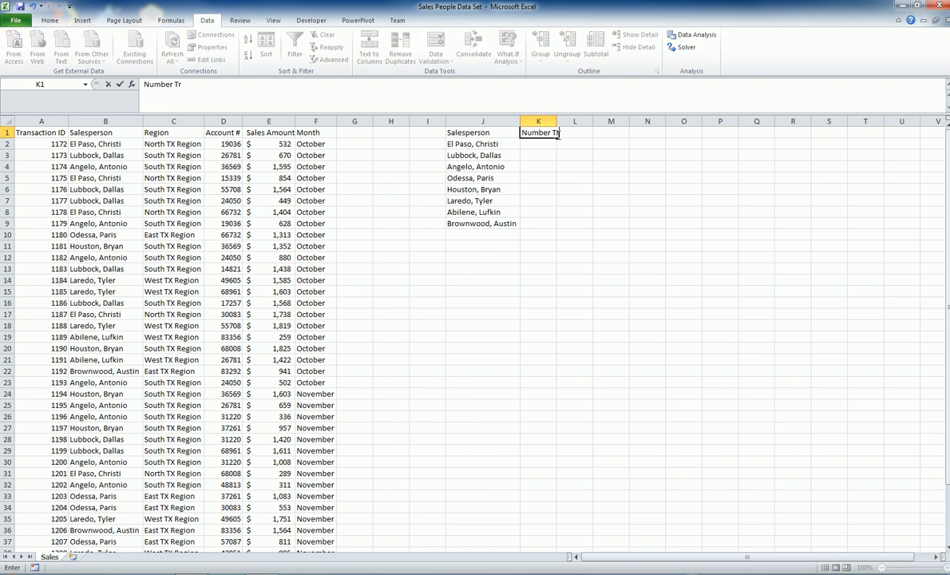
type("ansactions")
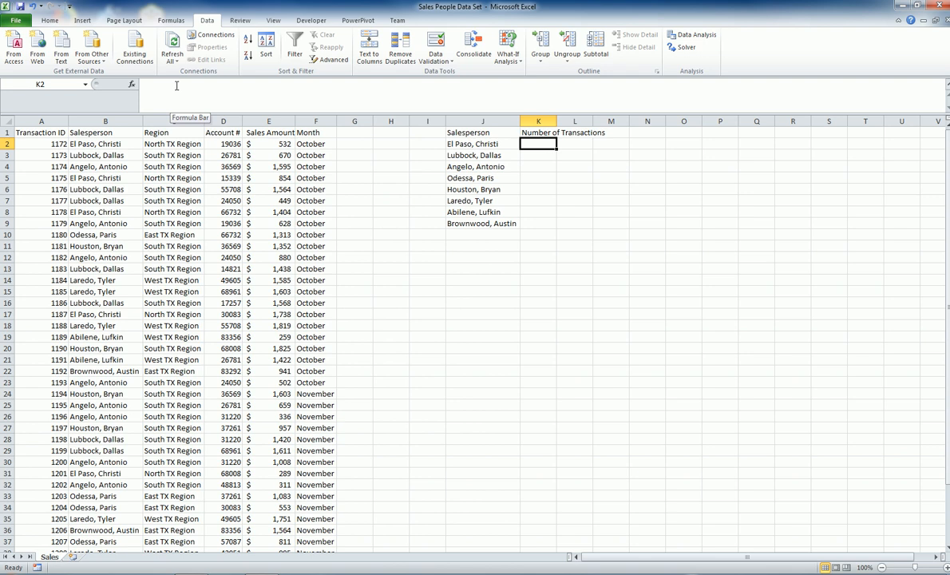
Step: Count each salesperson's transactions with =COUNTIF(B:B,J2) filled down to K9, and start a 'Sales Amount' heading in L1
type("=c")
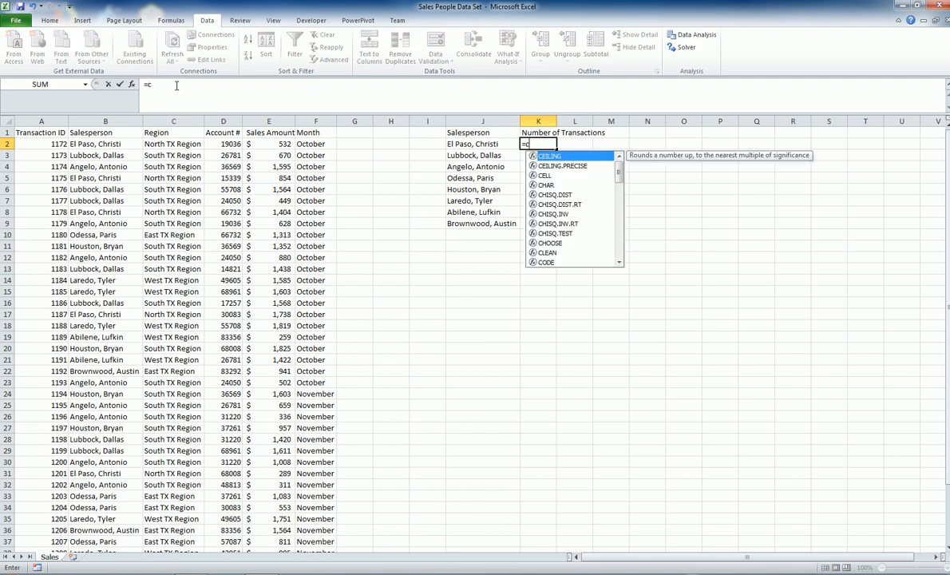
type("count")
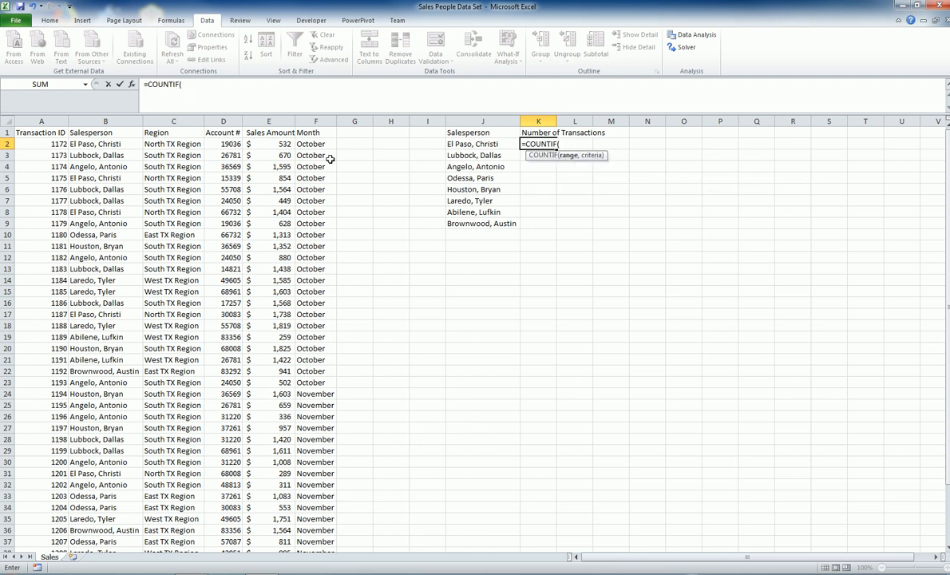
left_click(106, 121)
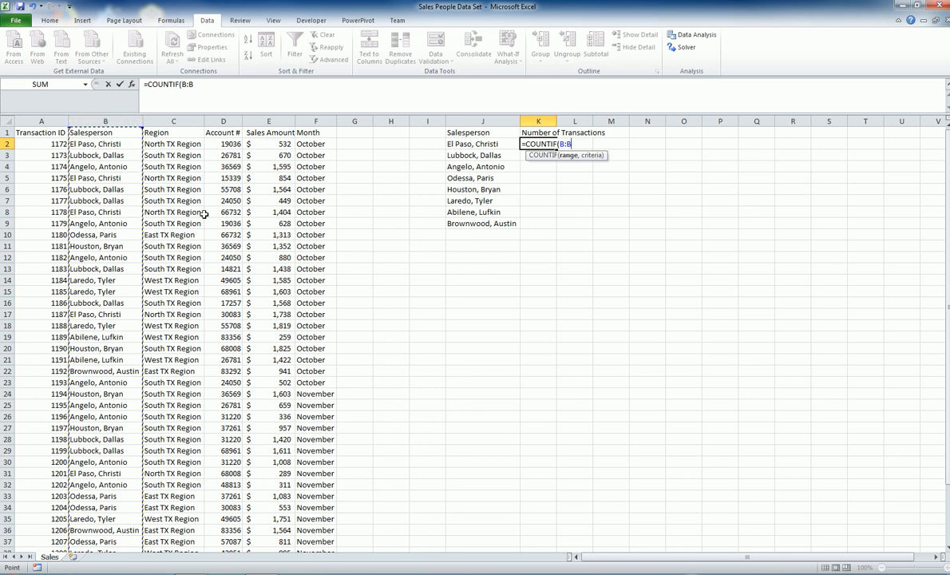
type(",")
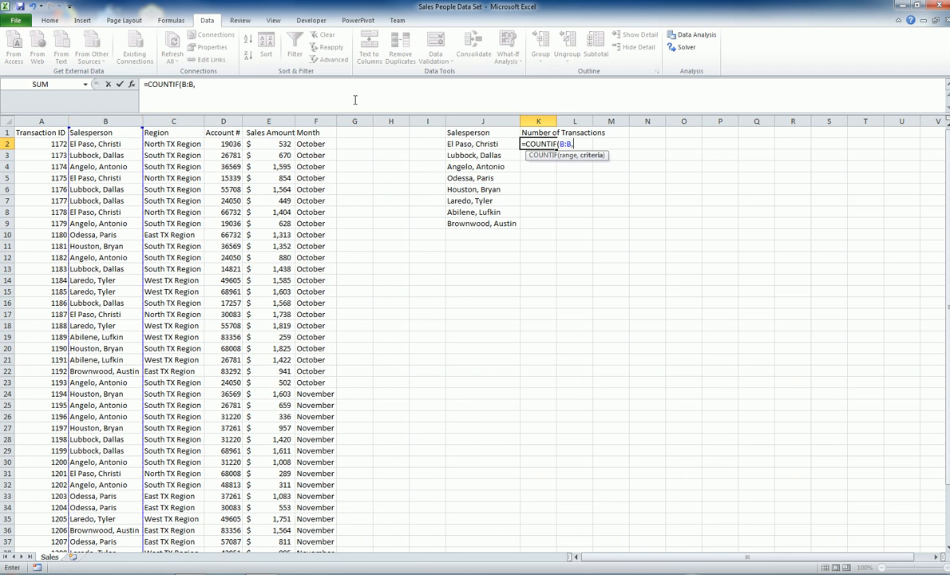
left_click(473, 144)
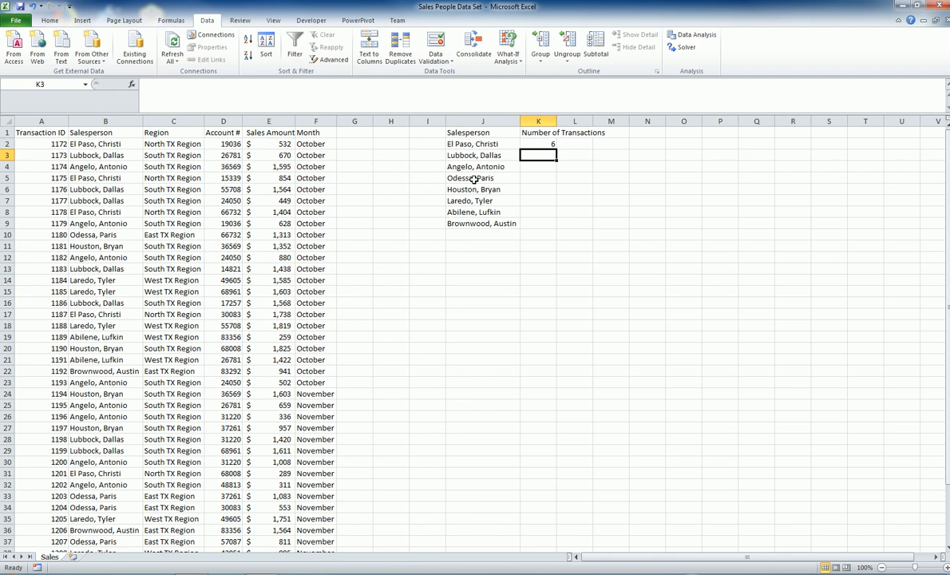
left_click(539, 144)
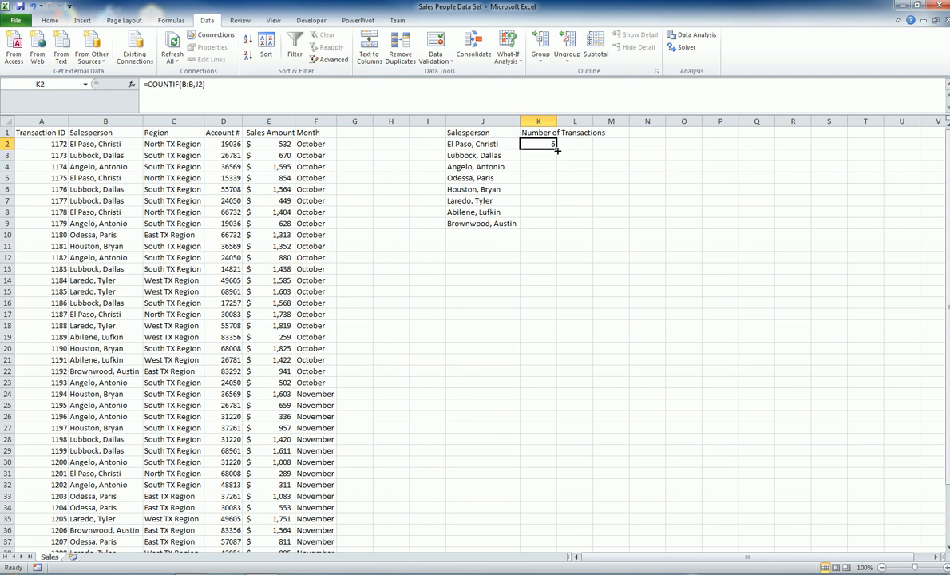
left_click_drag(538, 144, 538, 224)
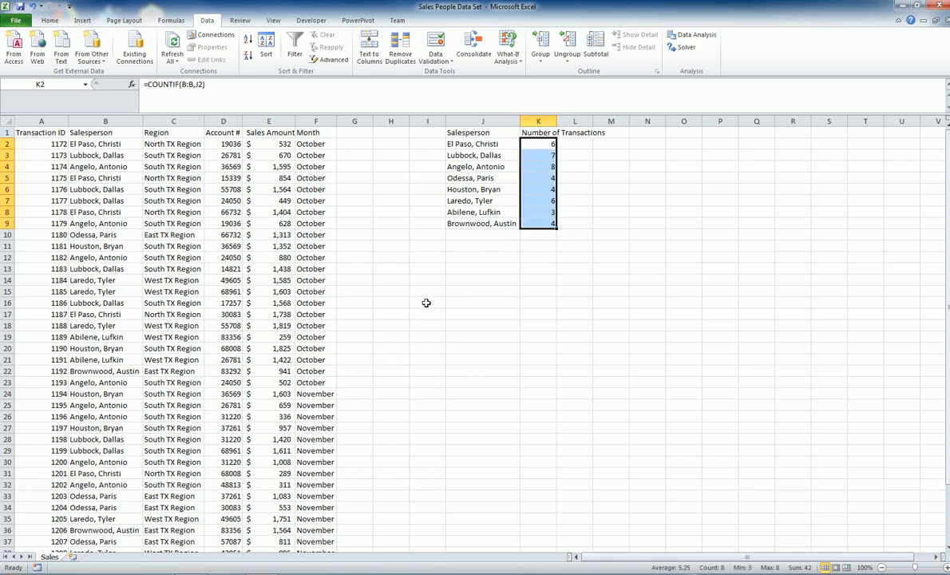
mouse_move(553, 195)
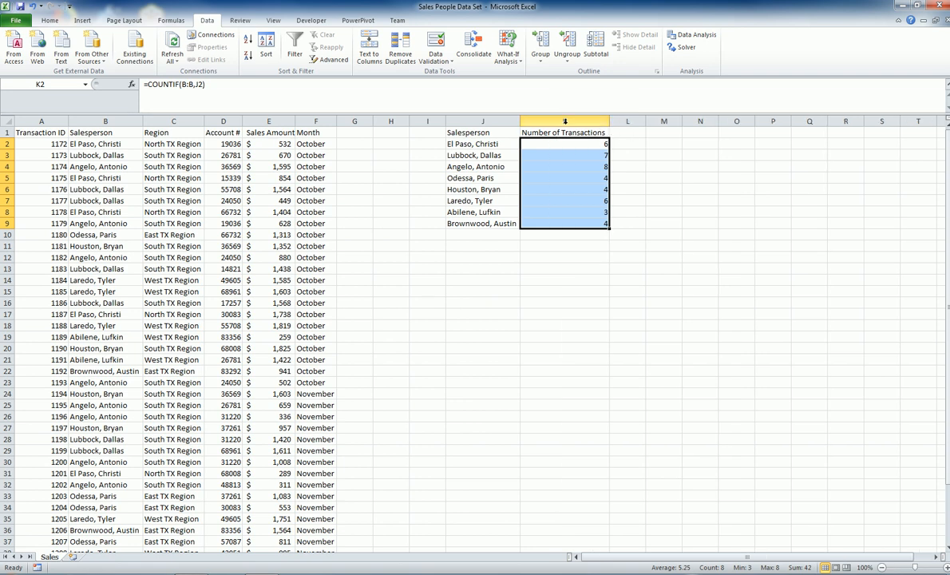
type("Sales Amount")
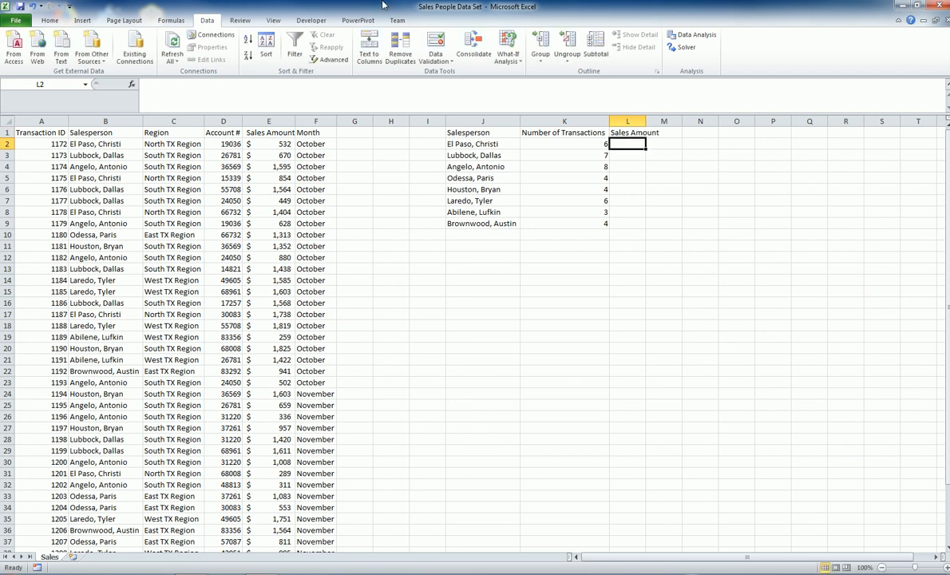
Step: Total each salesperson's sales with =SUMIF(B:B,J2,E:E) in L2, filled down for all nine names
left_click(269, 143)
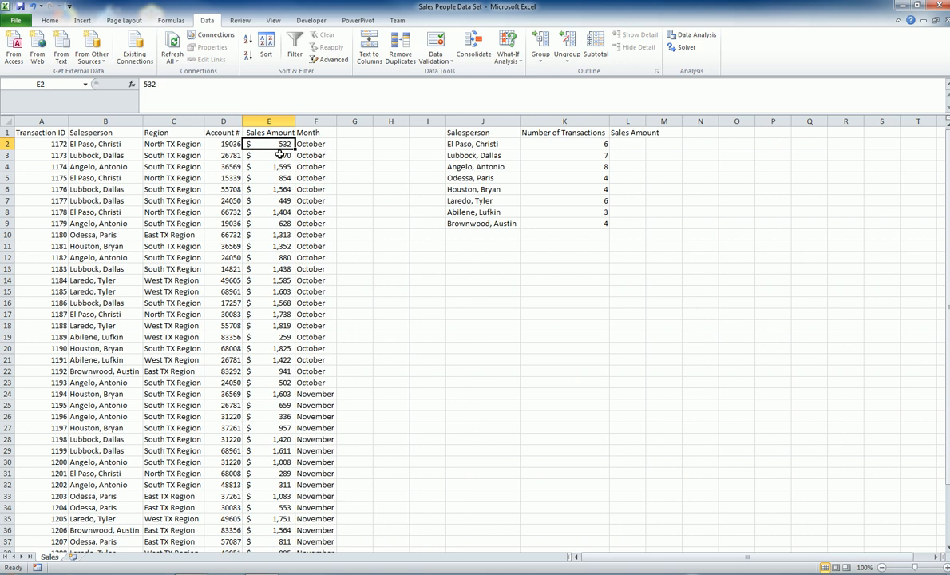
left_click(268, 155)
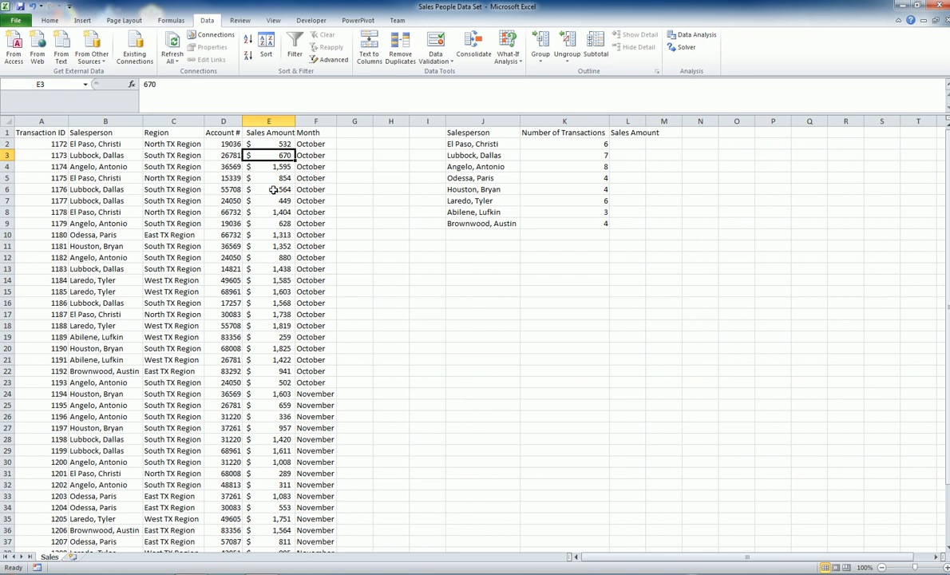
mouse_move(629, 144)
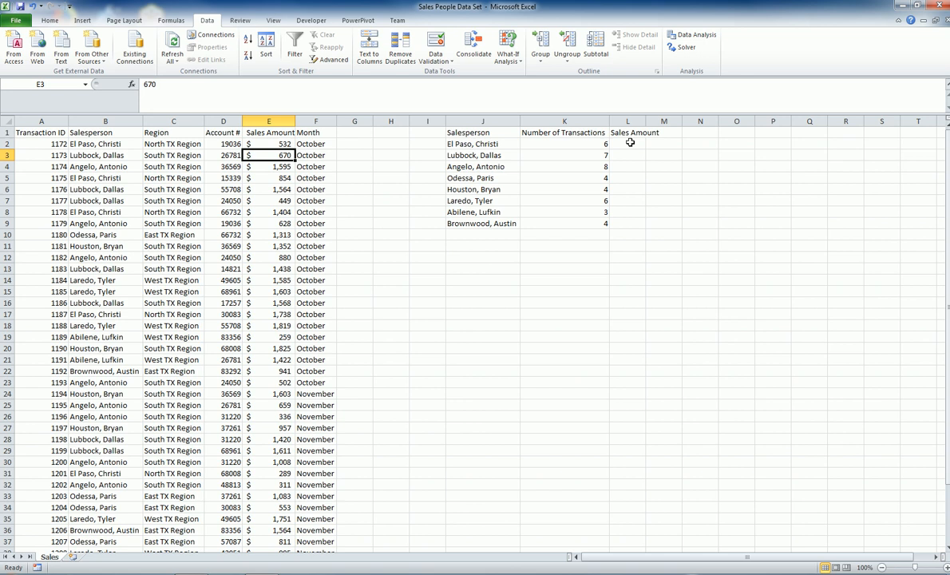
mouse_move(622, 147)
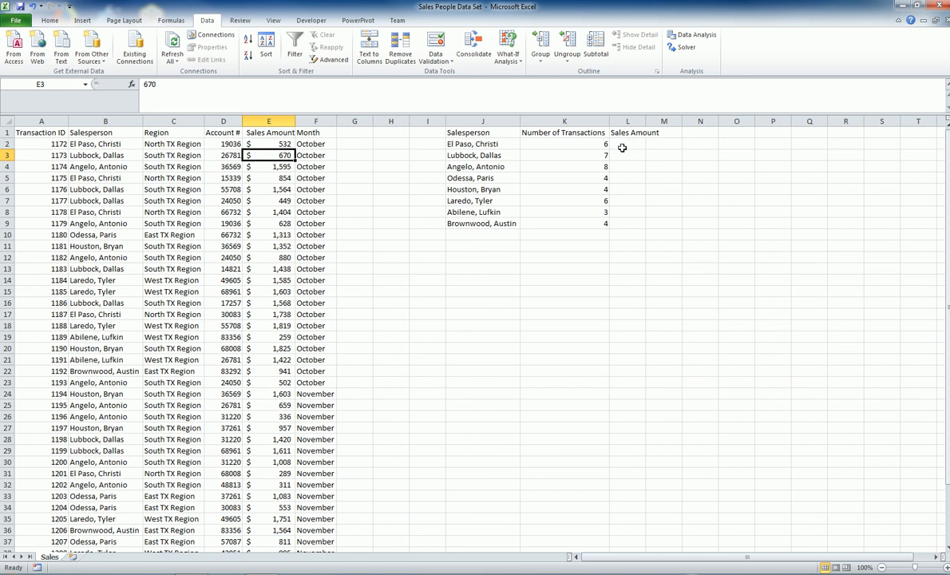
left_click(626, 143)
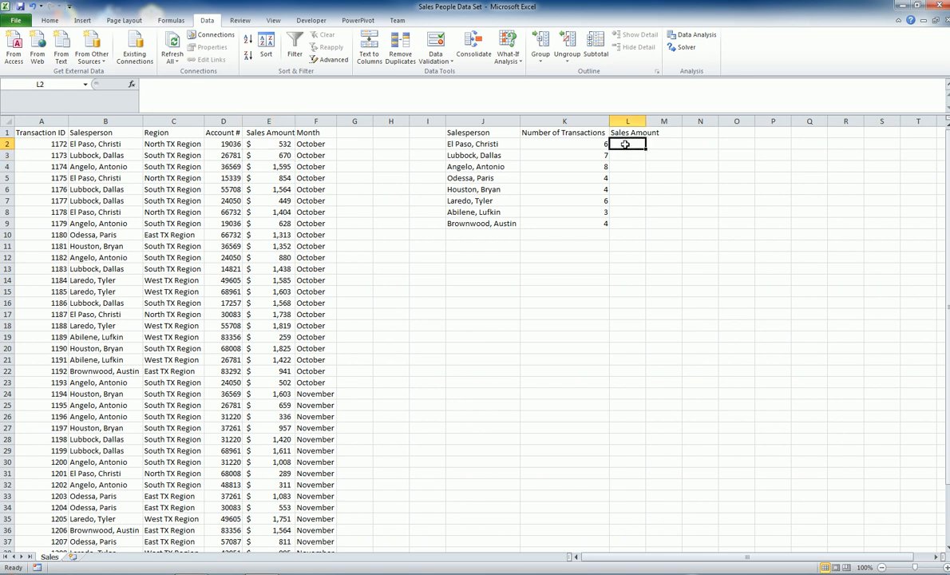
type("=sum")
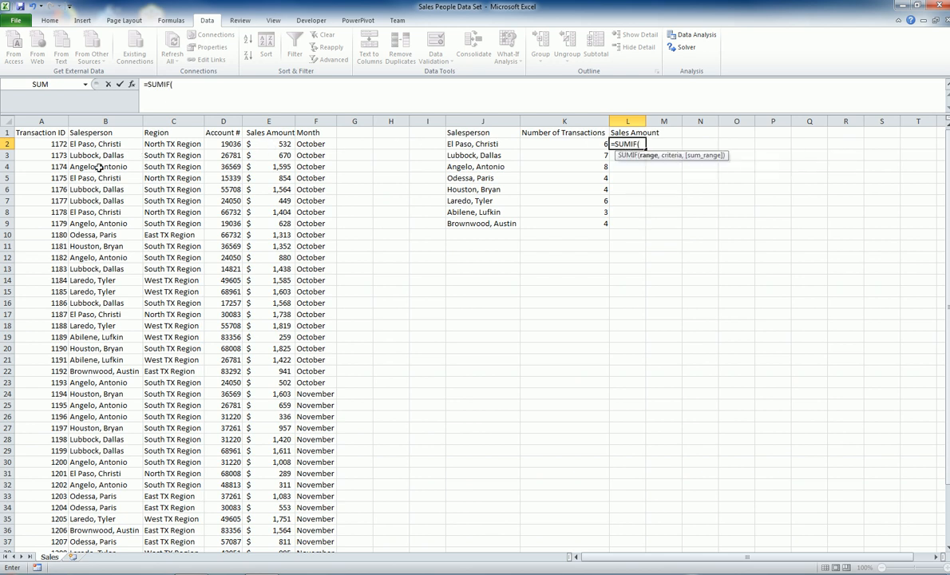
left_click(98, 124)
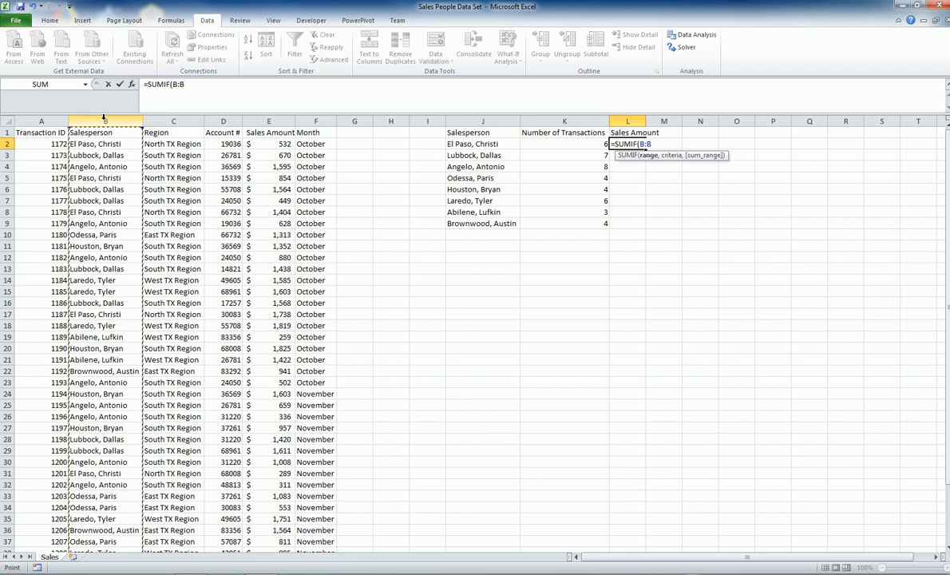
type(",")
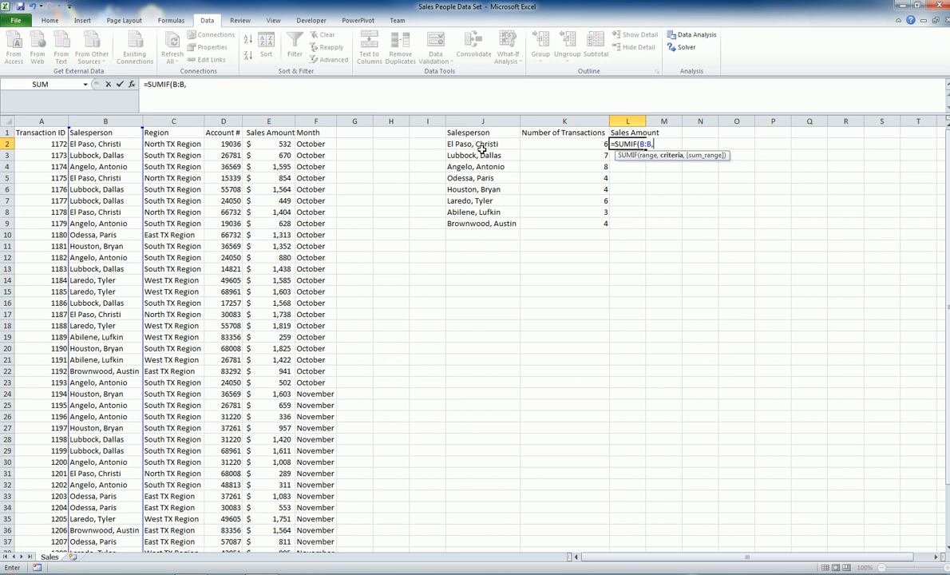
left_click(481, 143)
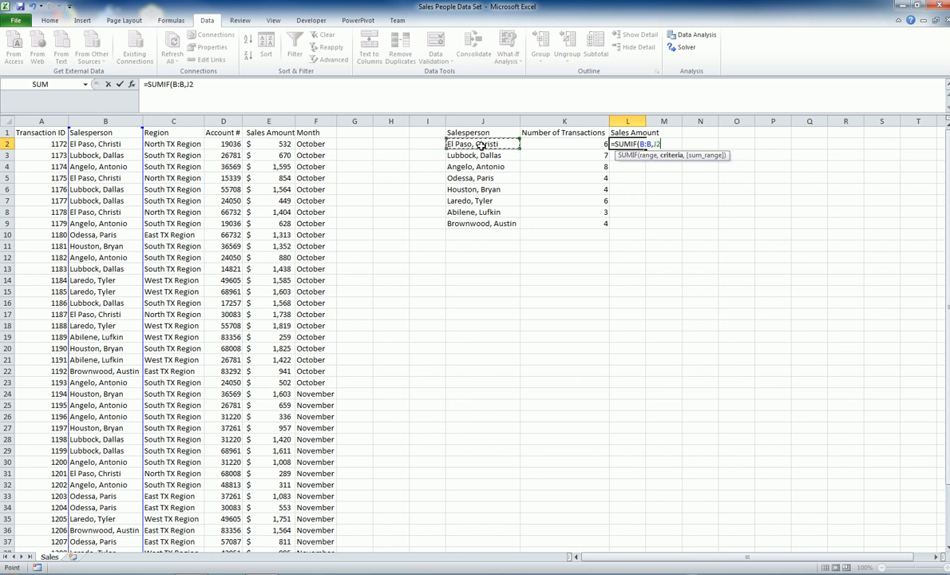
type(",")
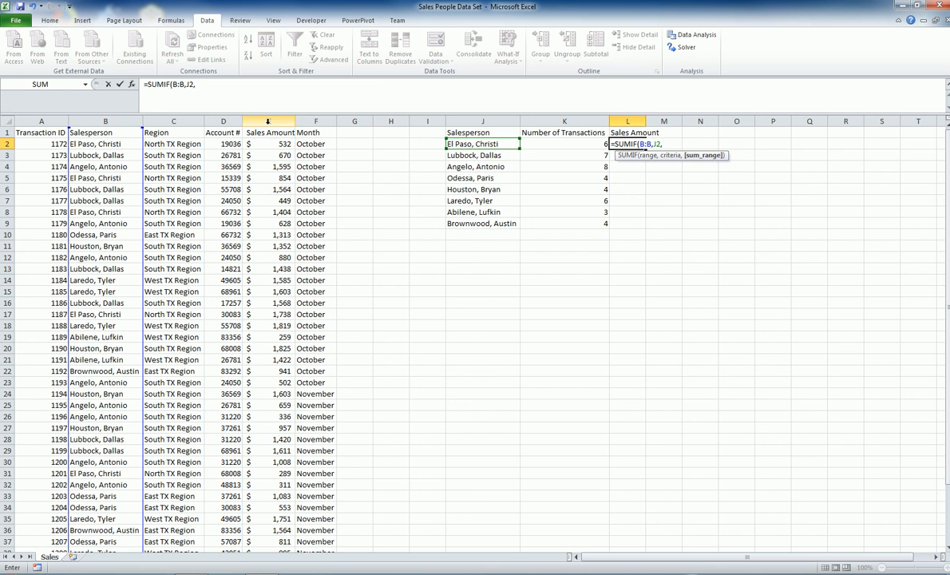
left_click(268, 122)
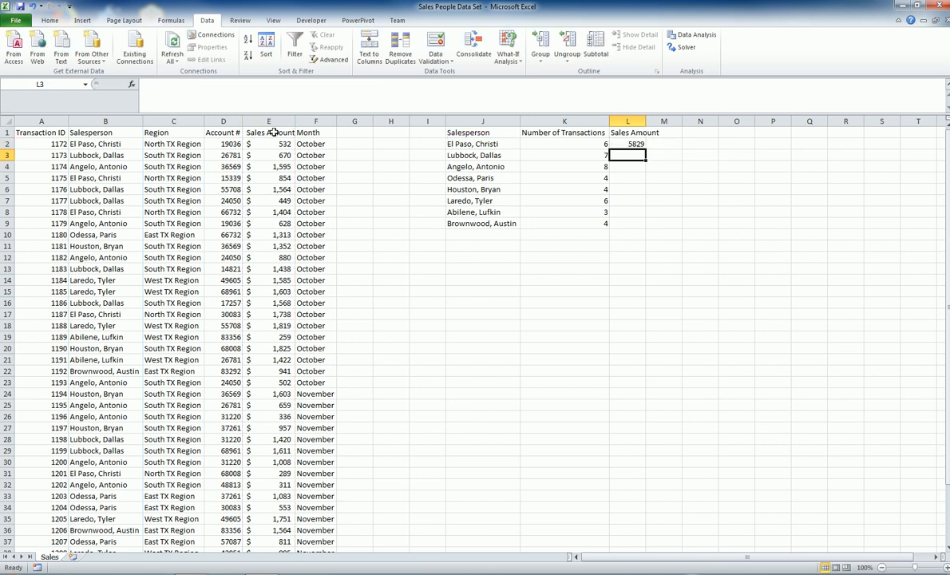
left_click(628, 143)
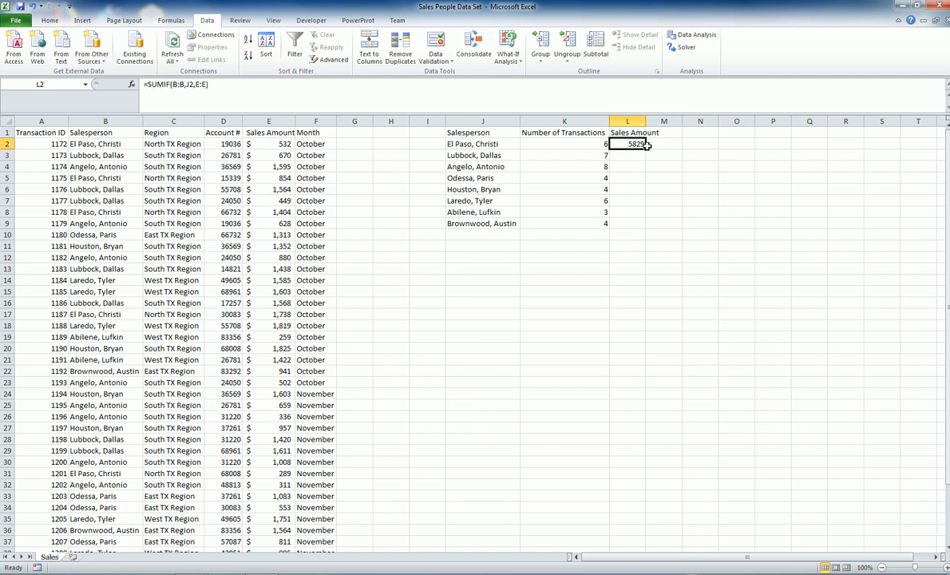
left_click(482, 268)
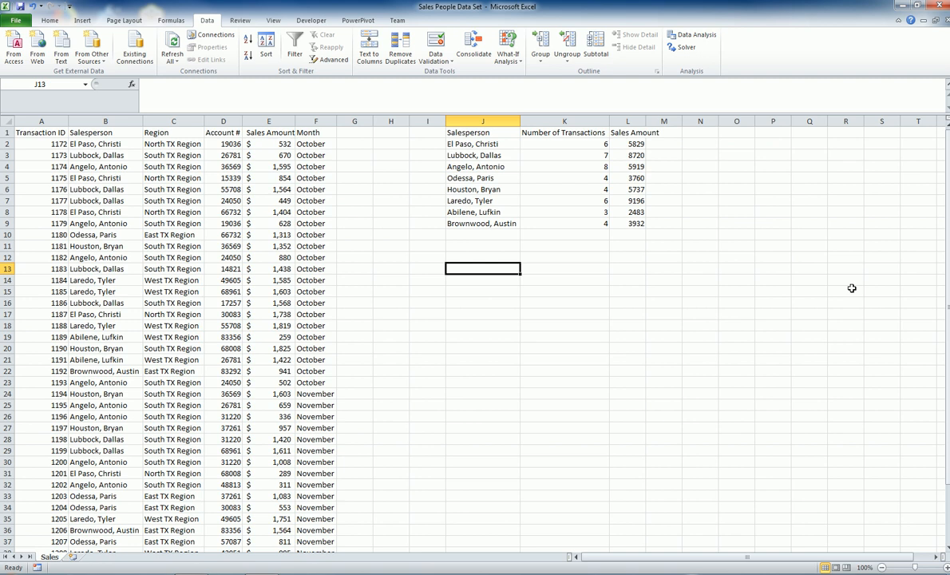
mouse_move(571, 215)
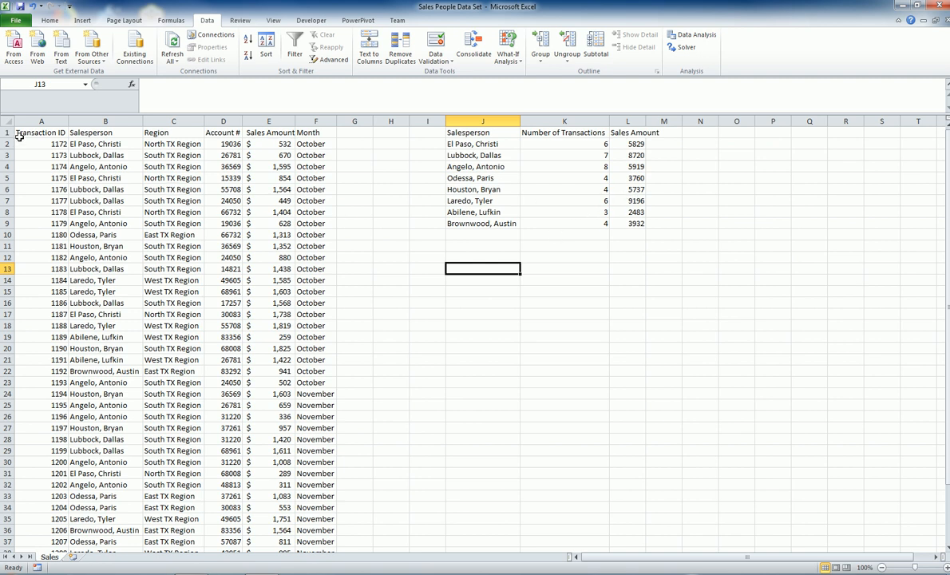
Step: Sort the transaction table by Salesperson with a second level on Month
left_click(39, 132)
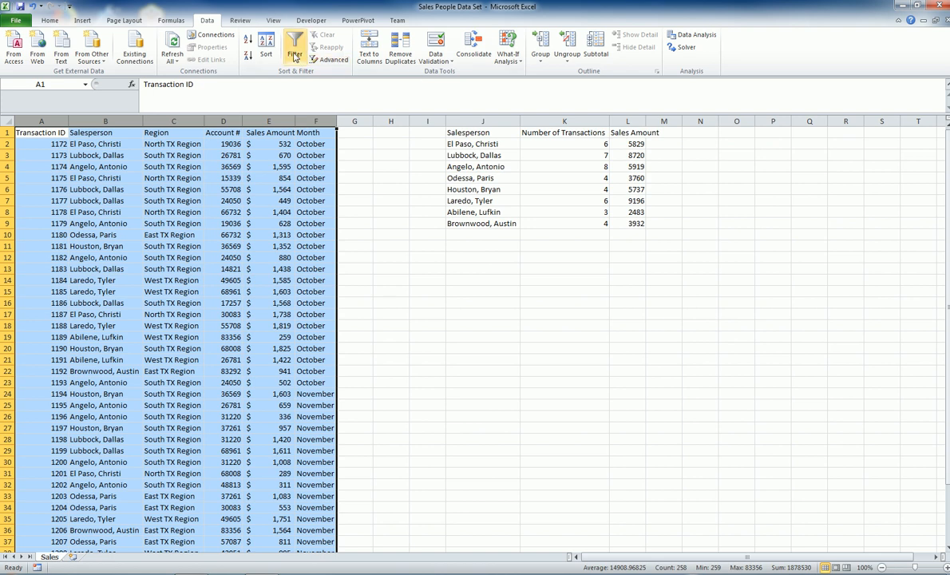
left_click(265, 40)
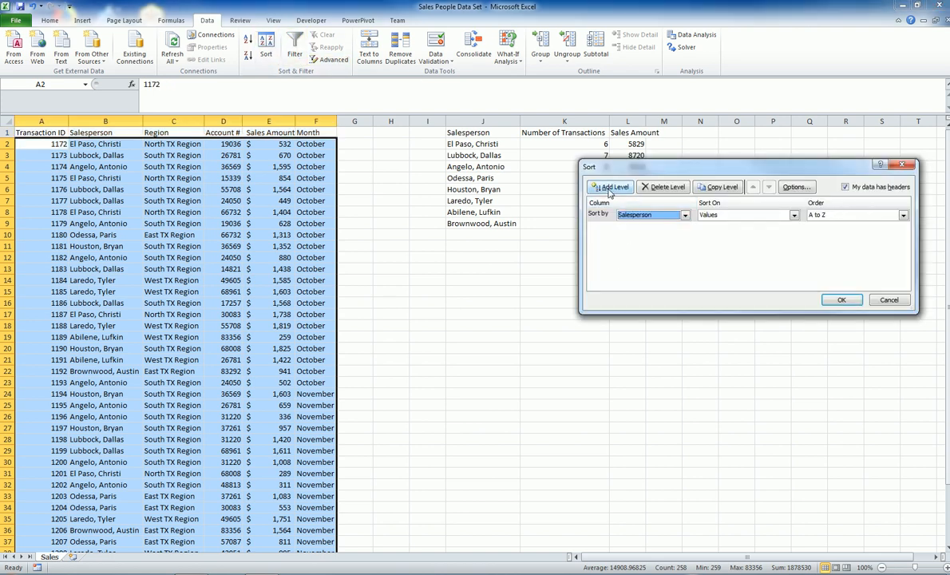
left_click(842, 301)
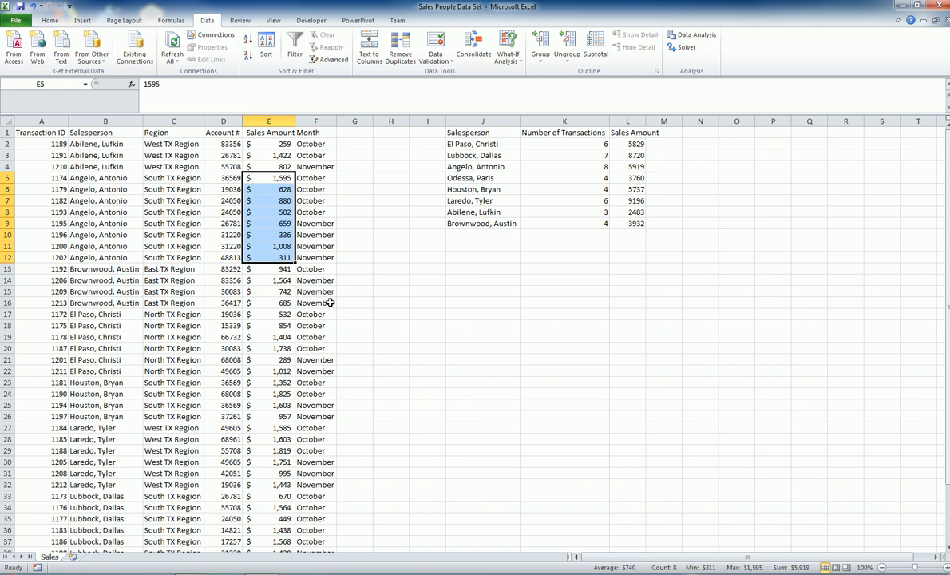
mouse_move(467, 275)
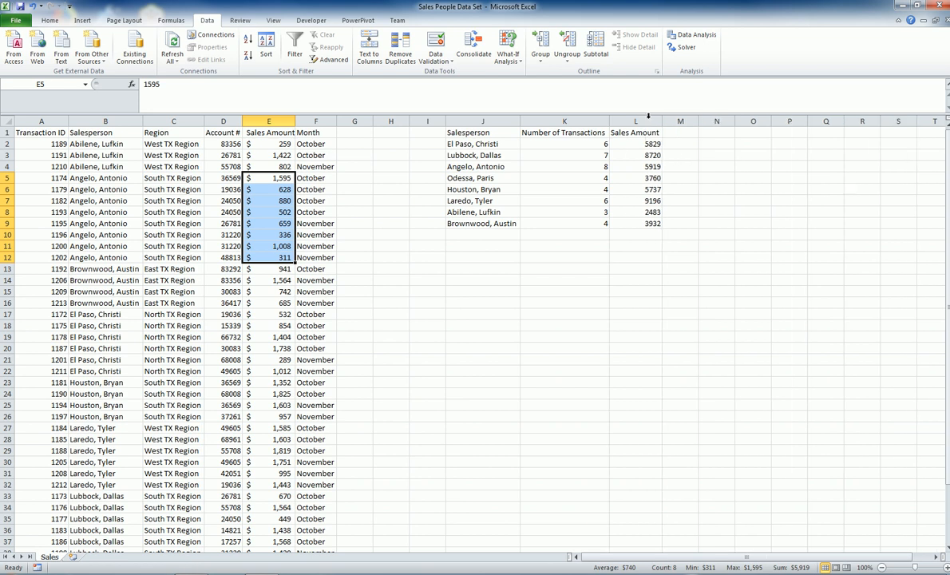
mouse_move(629, 236)
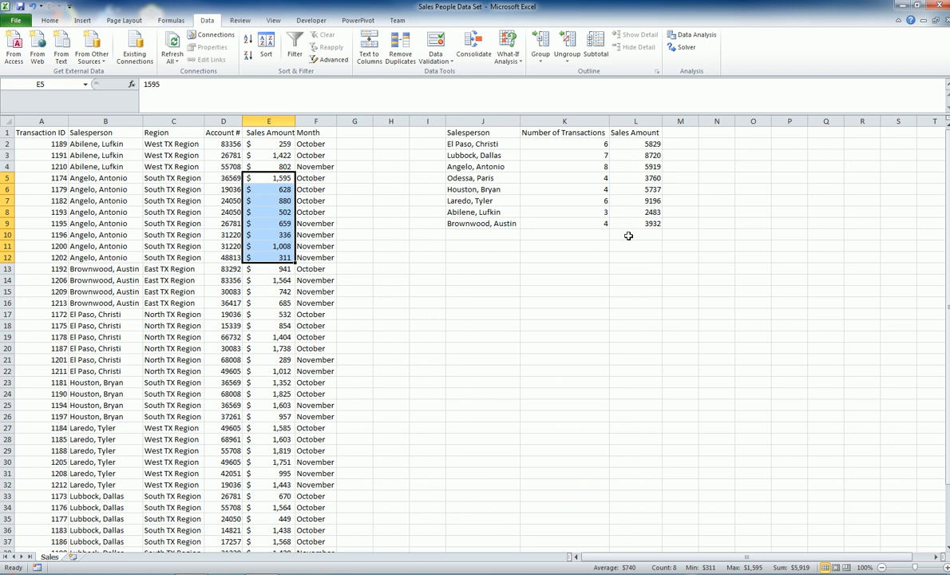
left_click(32, 128)
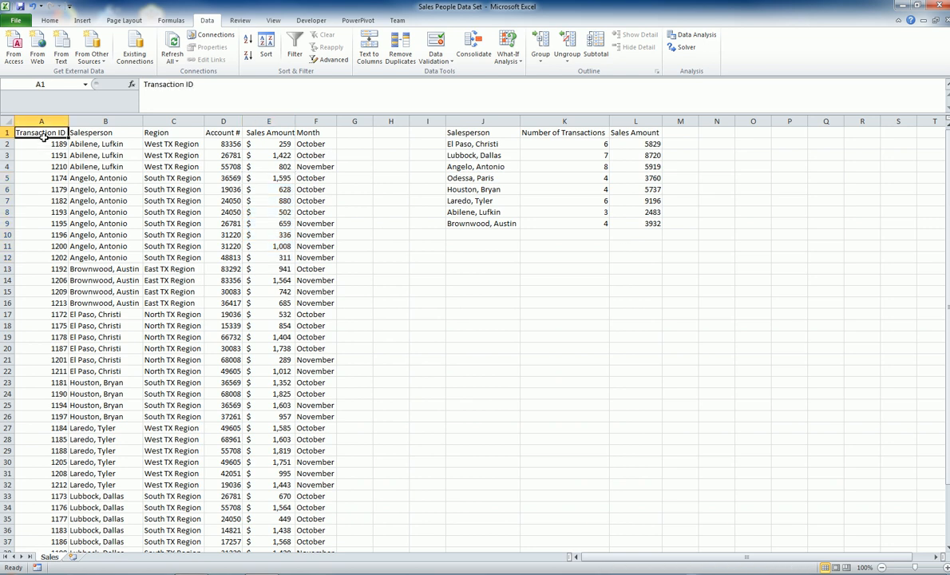
Step: Create a PivotTable on a new sheet with Salesperson rows and summed Sales Amount values, total 45576
scroll("down", 3)
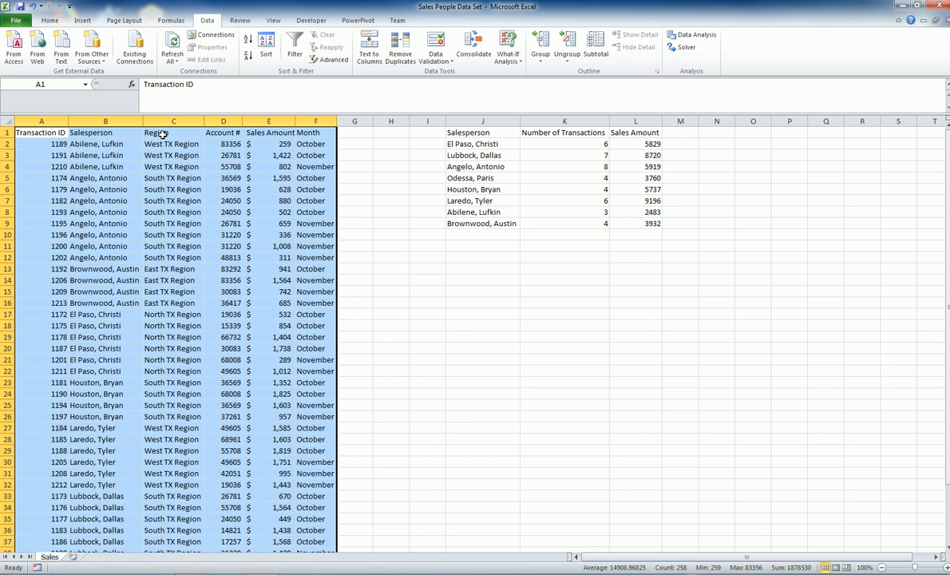
mouse_move(172, 201)
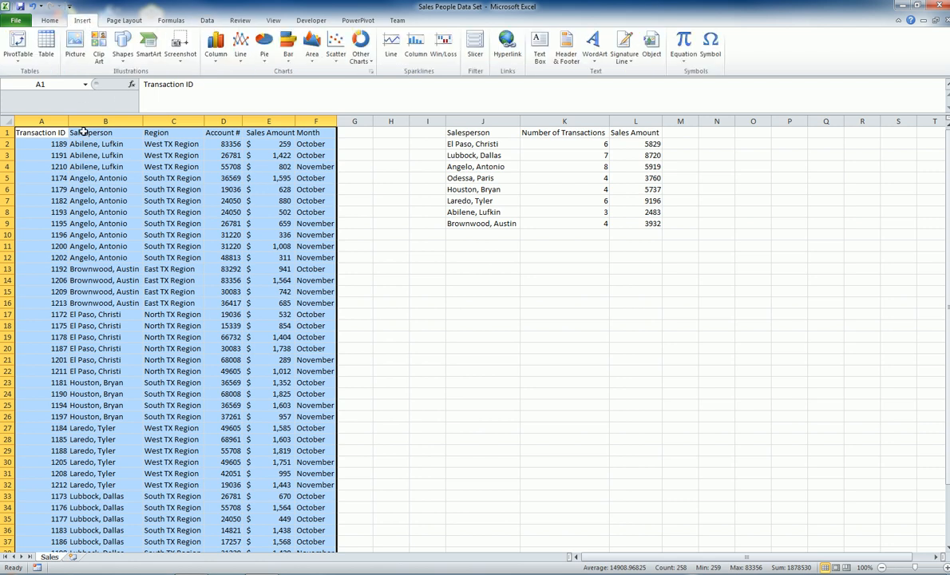
mouse_move(18, 45)
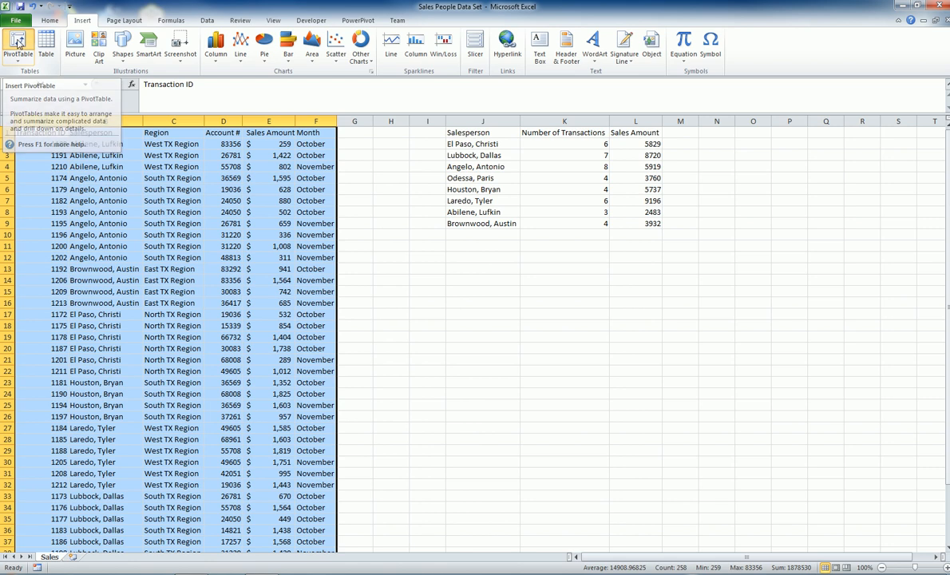
left_click(21, 47)
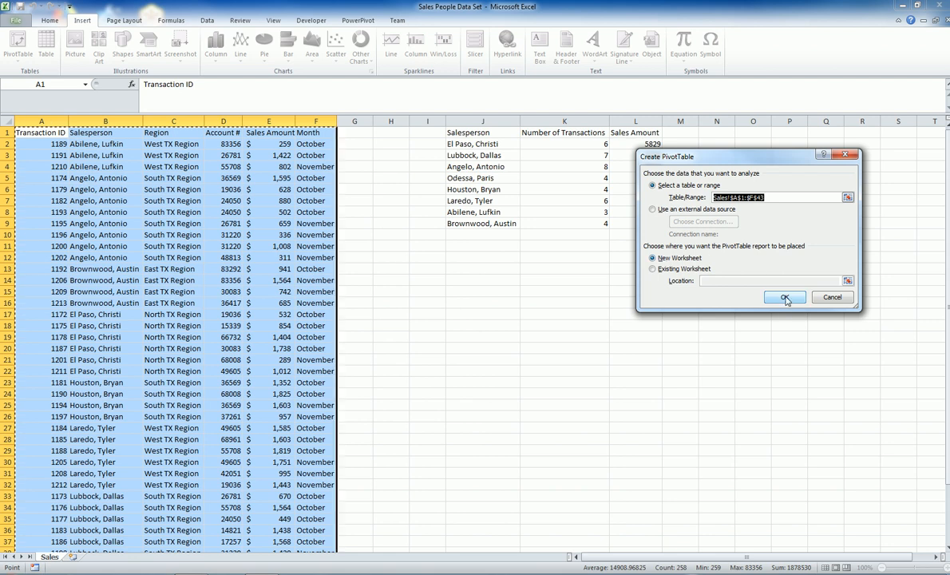
left_click(784, 297)
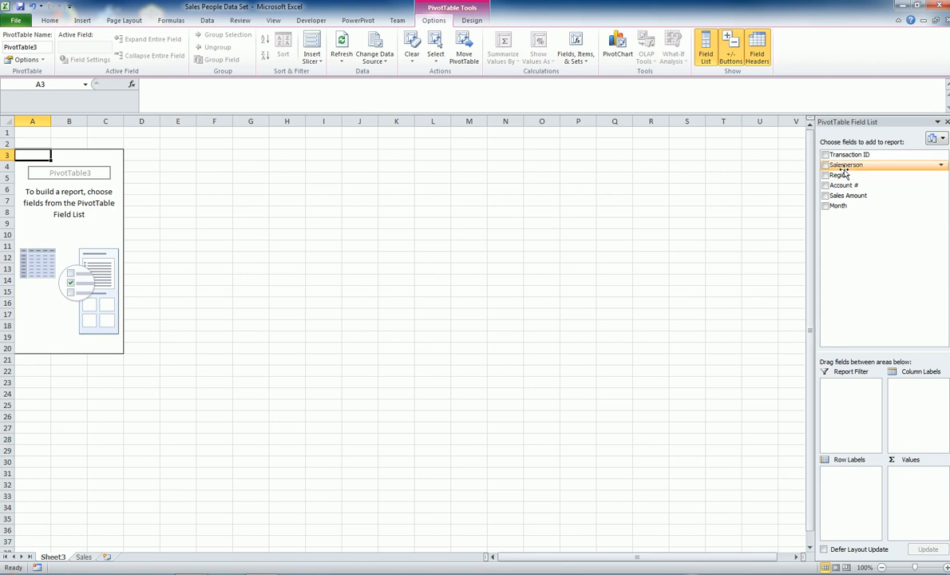
left_click(823, 164)
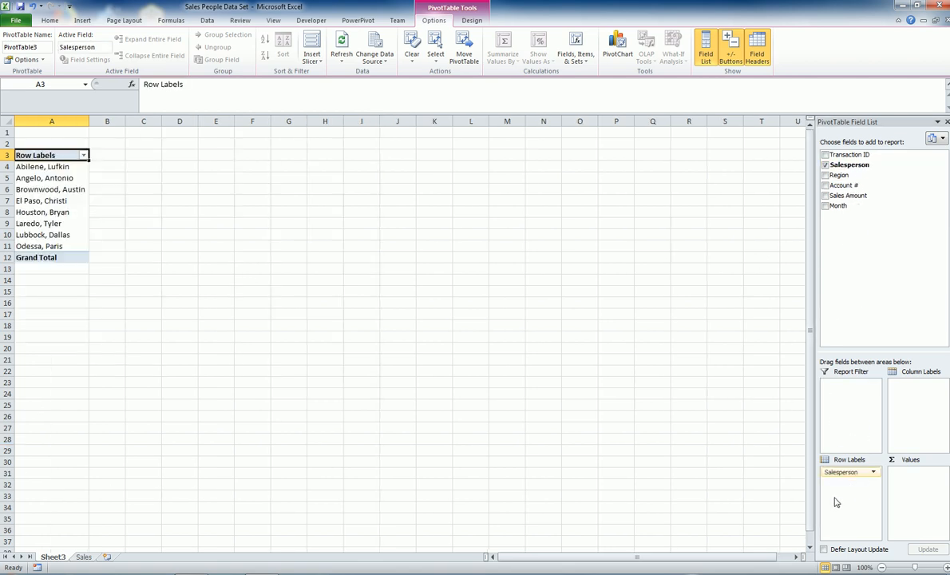
mouse_move(840, 222)
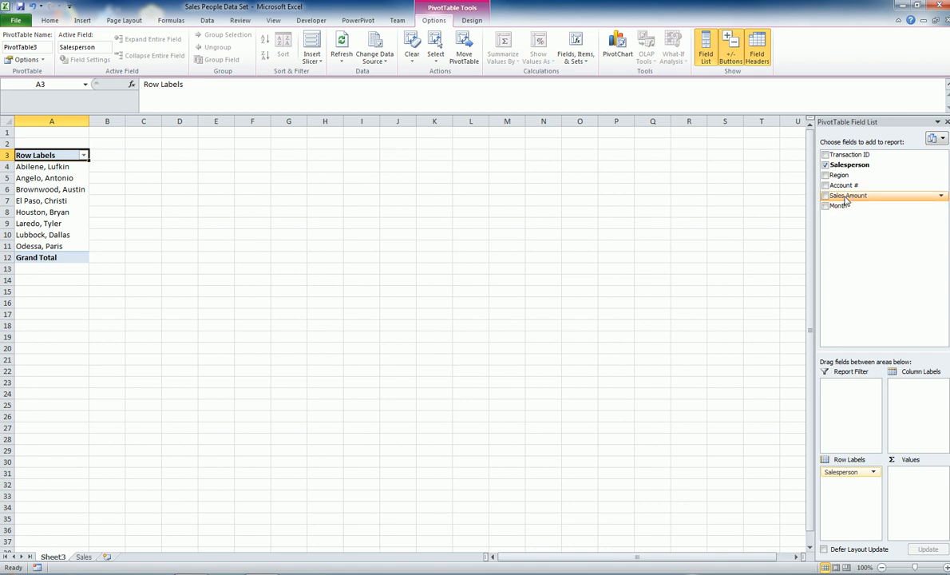
left_click_drag(846, 195, 880, 300)
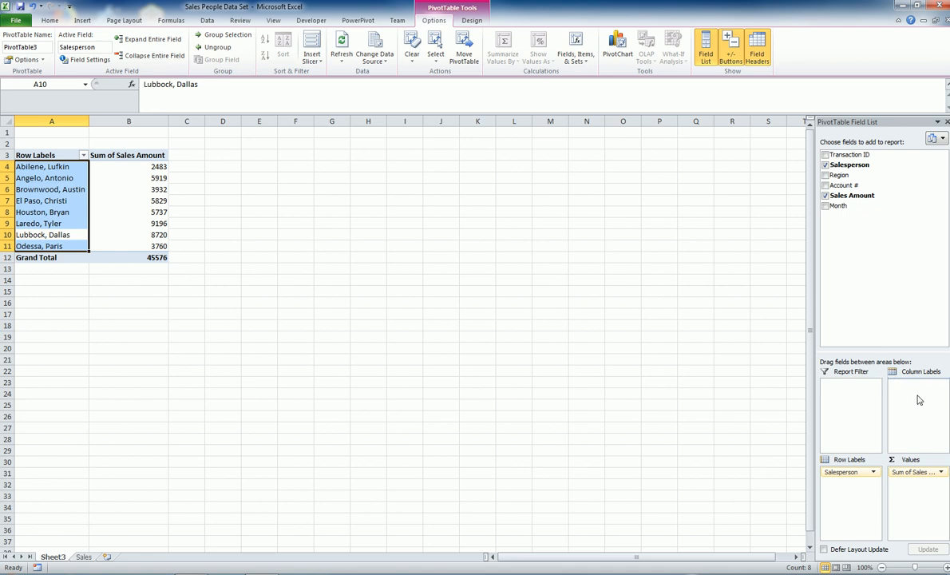
left_click(824, 205)
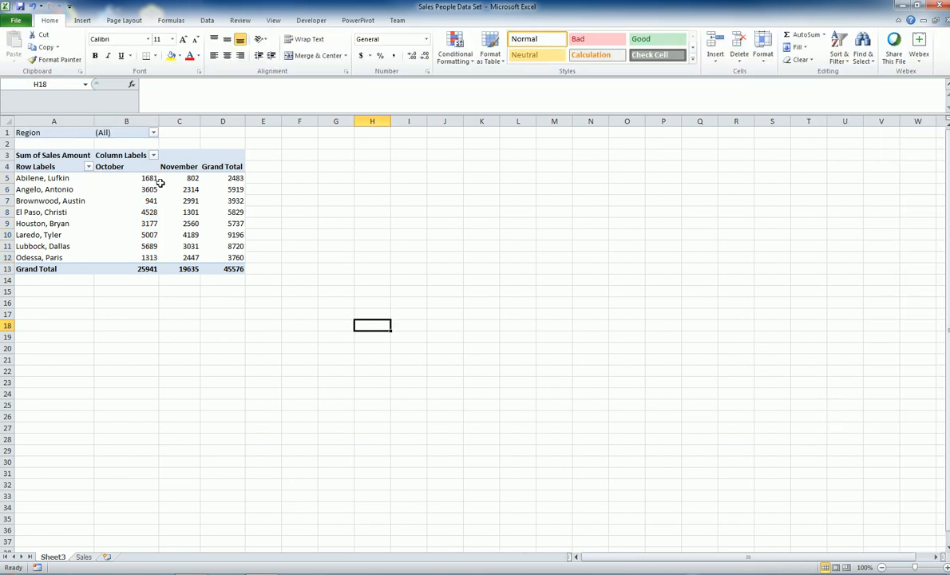
Step: Filter the PivotTable by Region to East TX, then to North TX
left_click(154, 131)
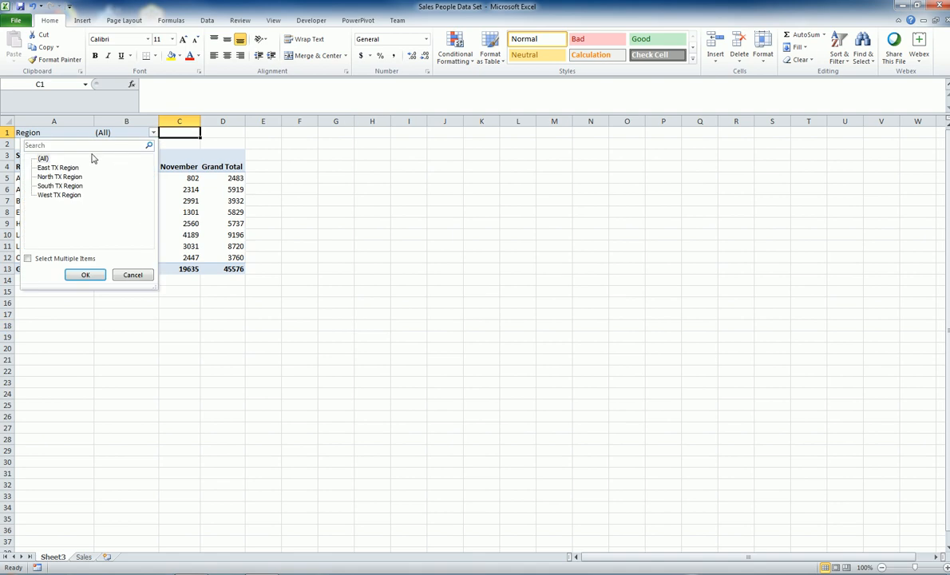
left_click(32, 259)
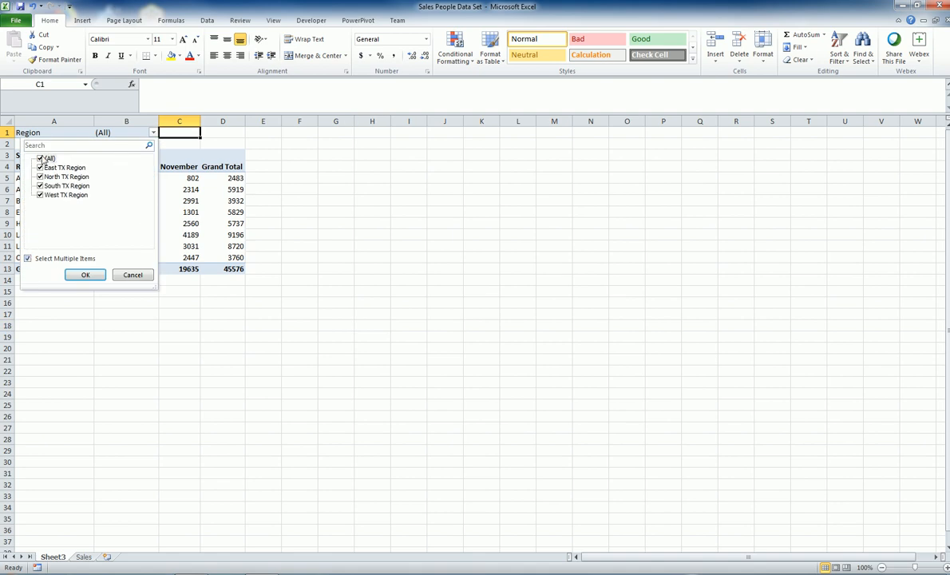
left_click(41, 176)
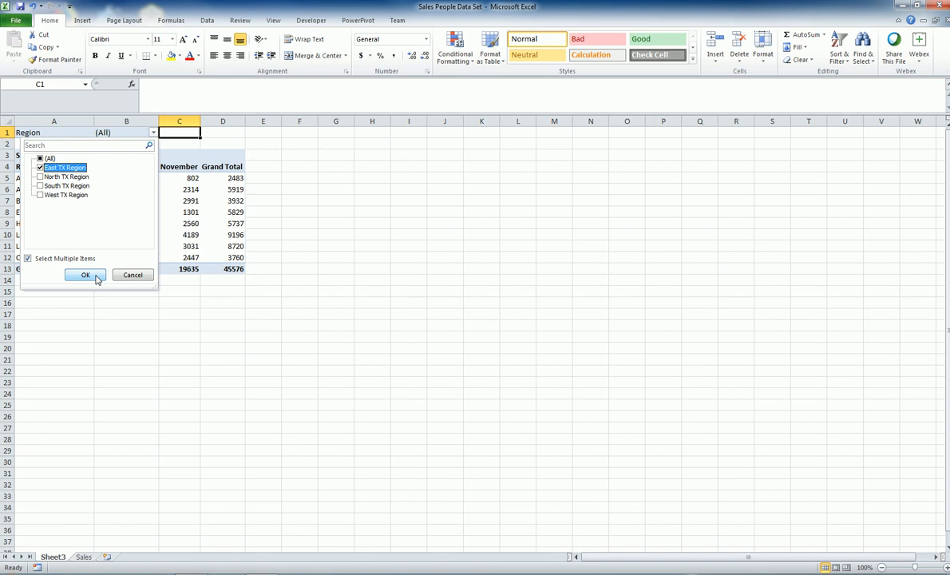
left_click(84, 275)
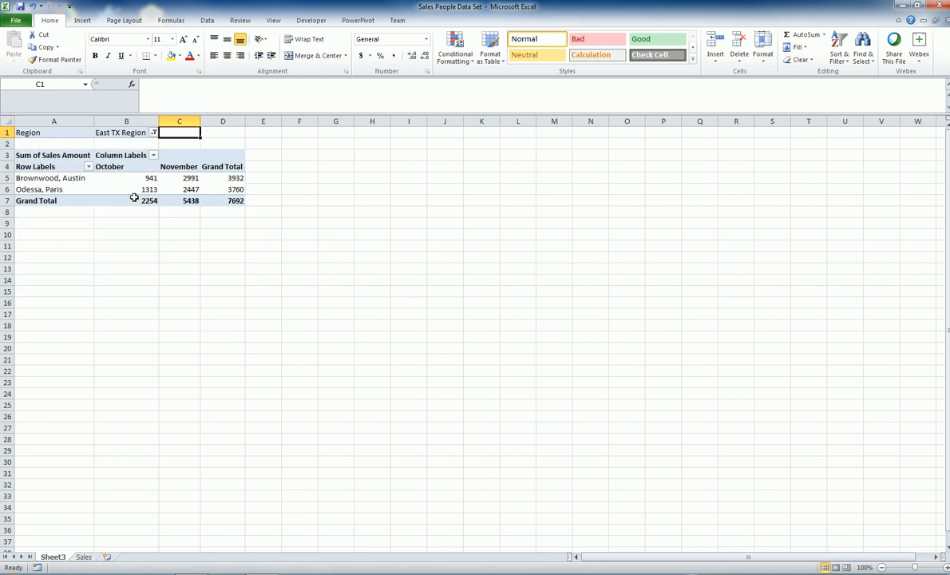
left_click(153, 133)
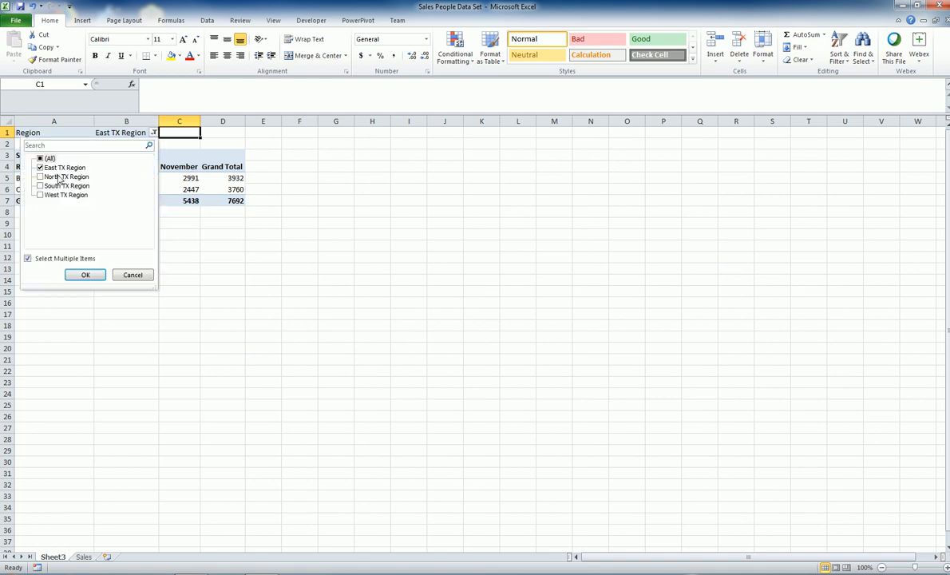
left_click(38, 167)
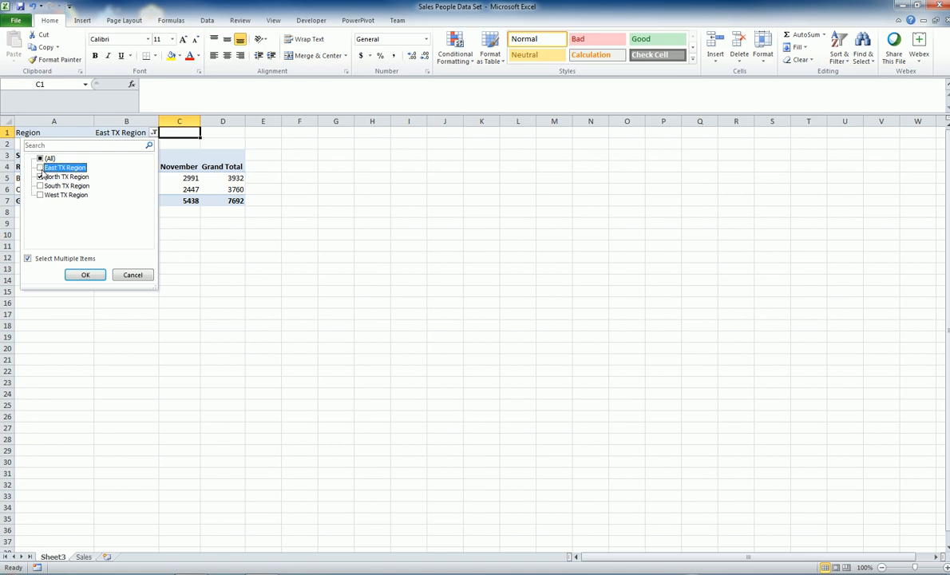
left_click(85, 274)
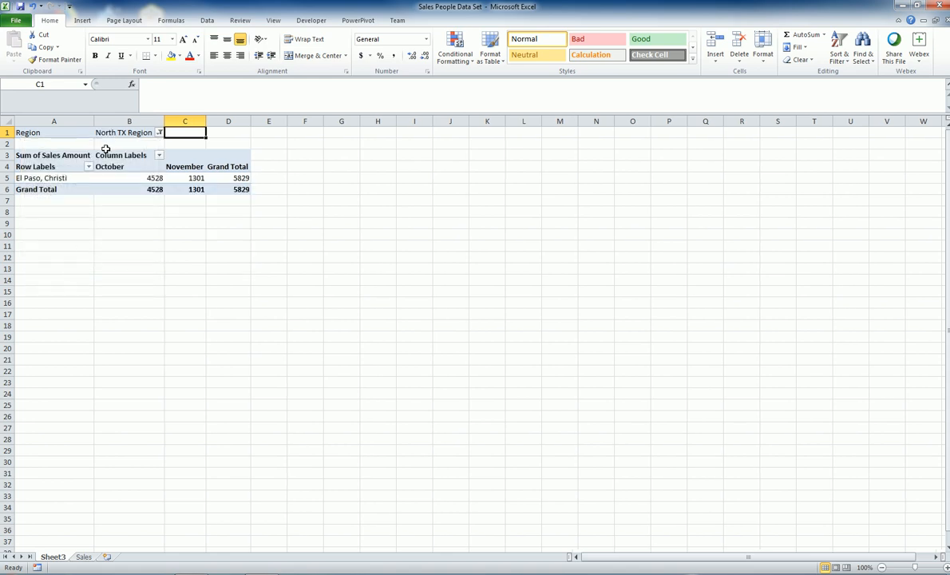
Step: Switch the Region filter to South TX, then back to all regions
left_click(160, 132)
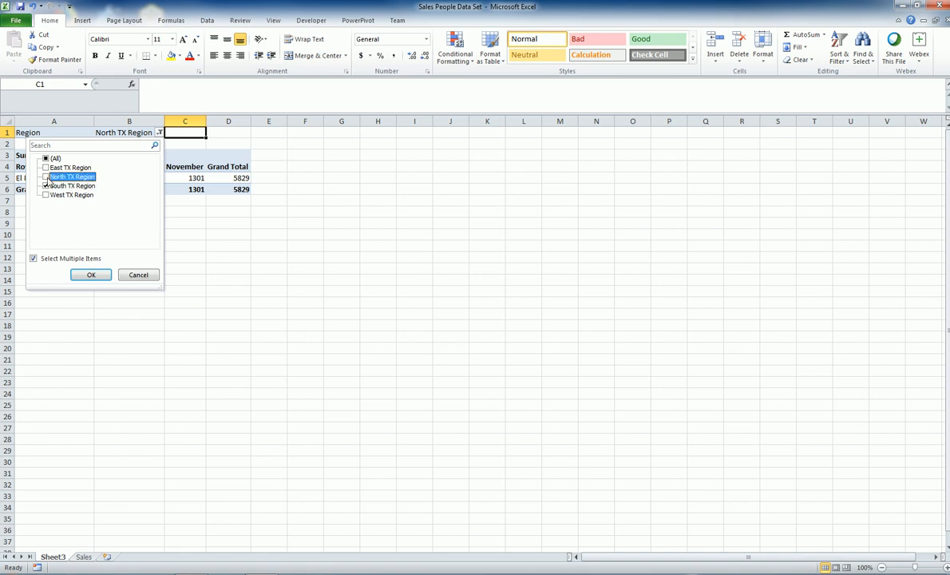
left_click(90, 274)
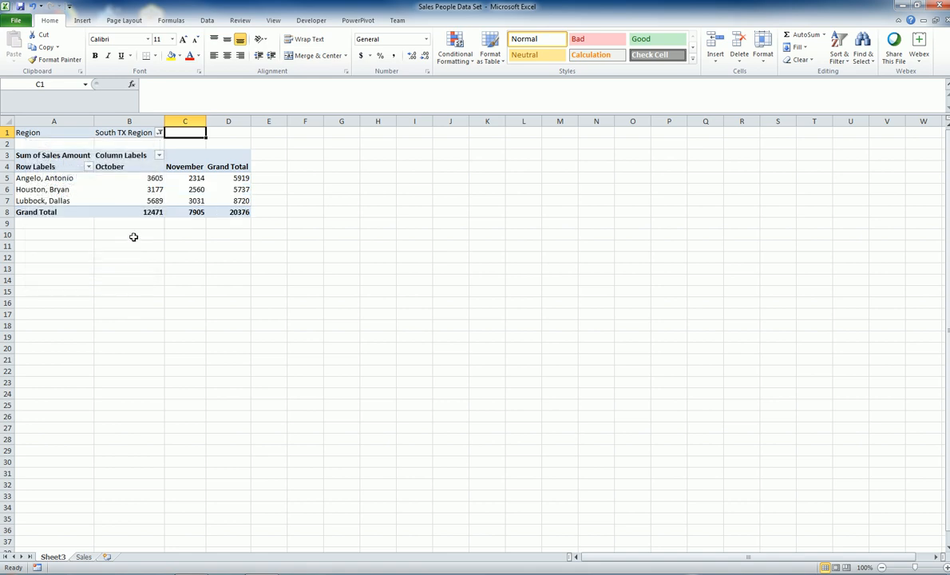
left_click(159, 132)
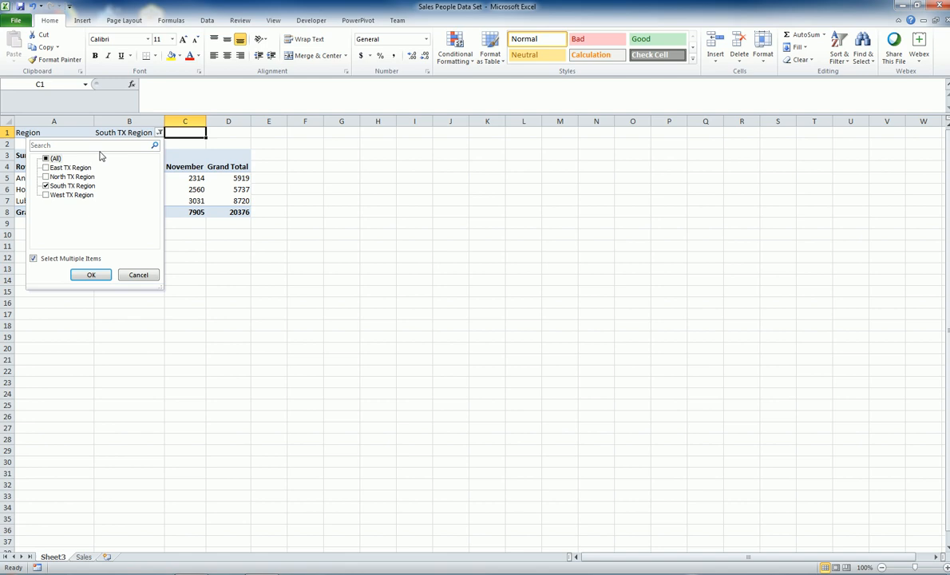
left_click(46, 161)
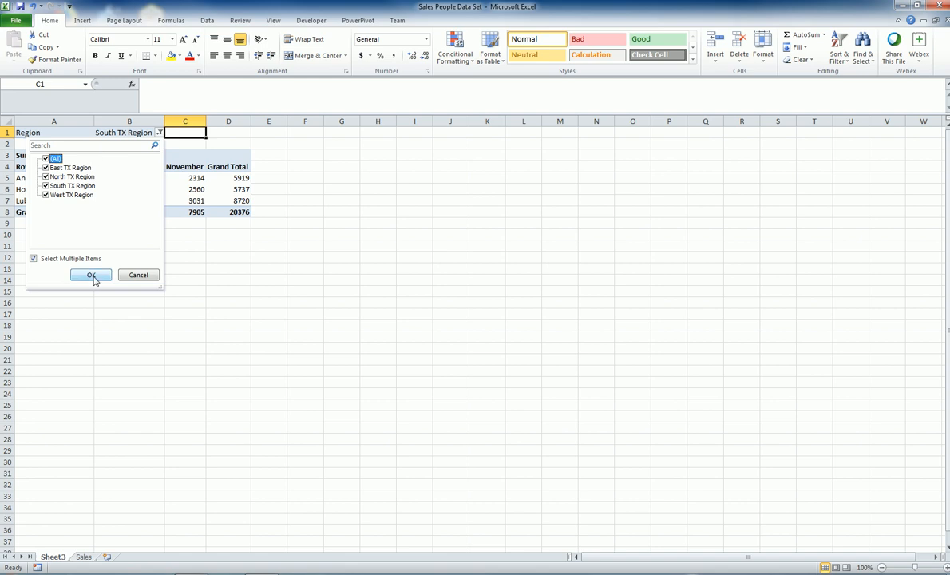
left_click(90, 275)
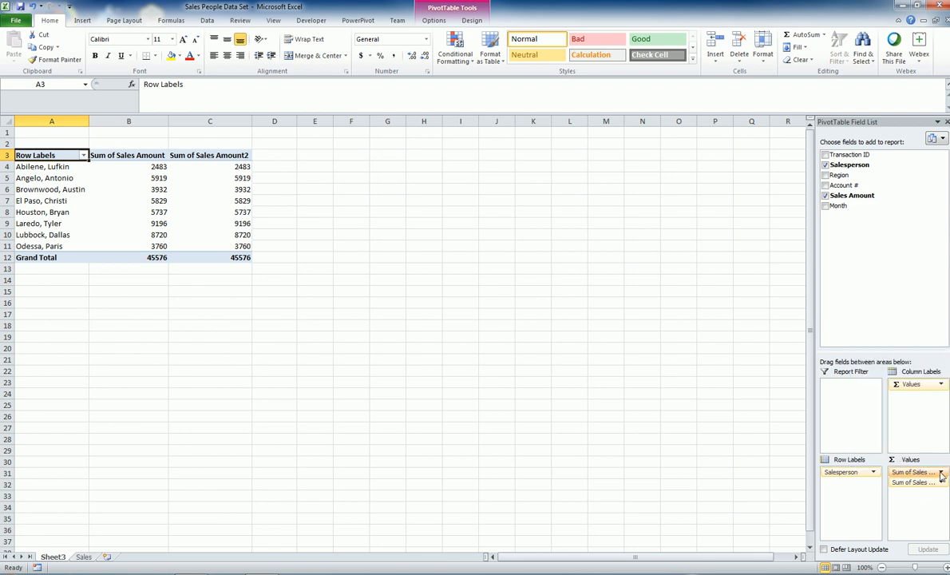
Step: Change the first Sales Amount value field to Count, giving a grand total of 42
left_click(939, 473)
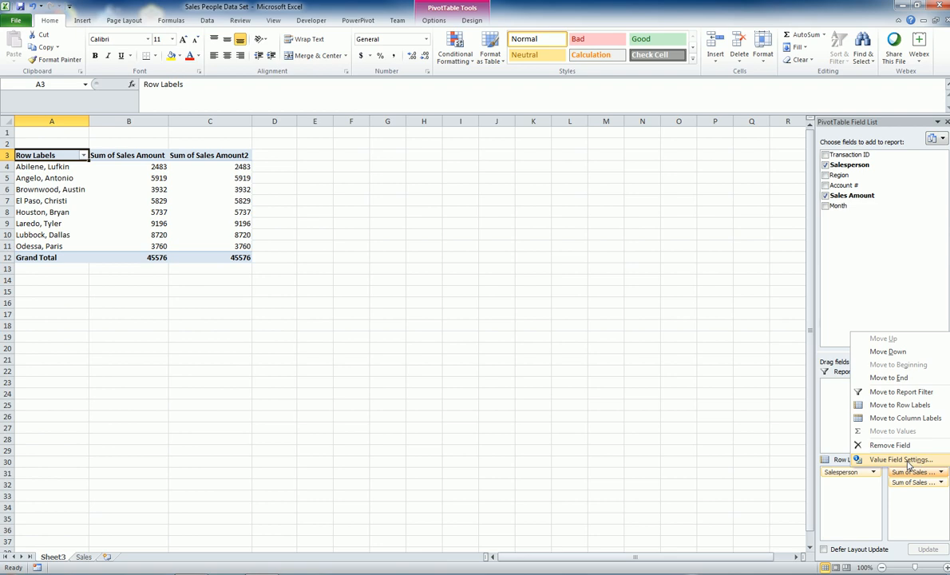
left_click(902, 460)
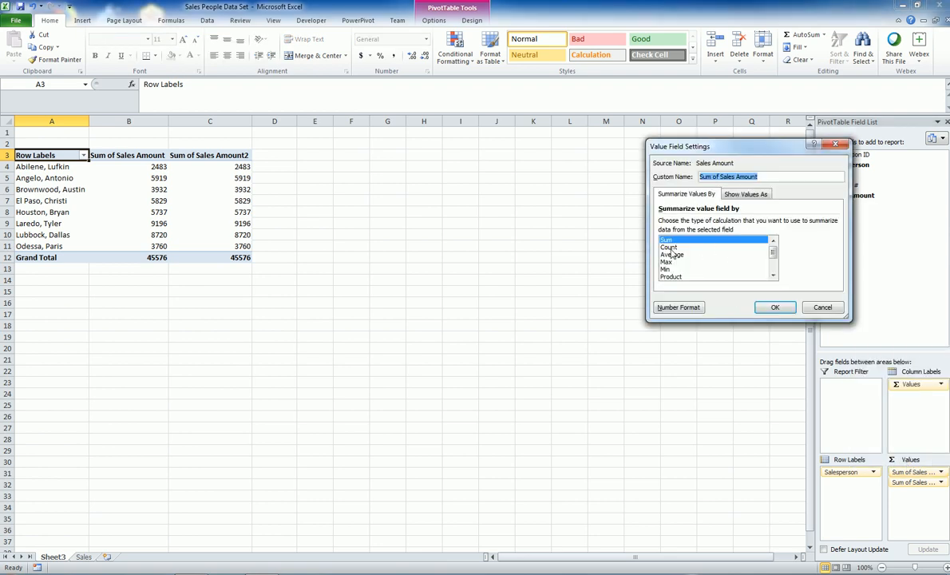
mouse_move(764, 254)
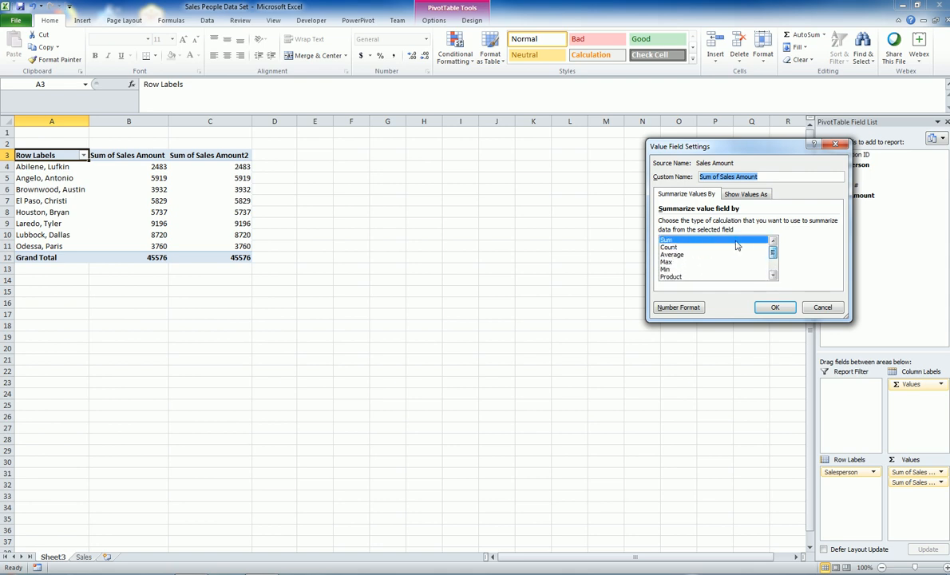
left_click(774, 306)
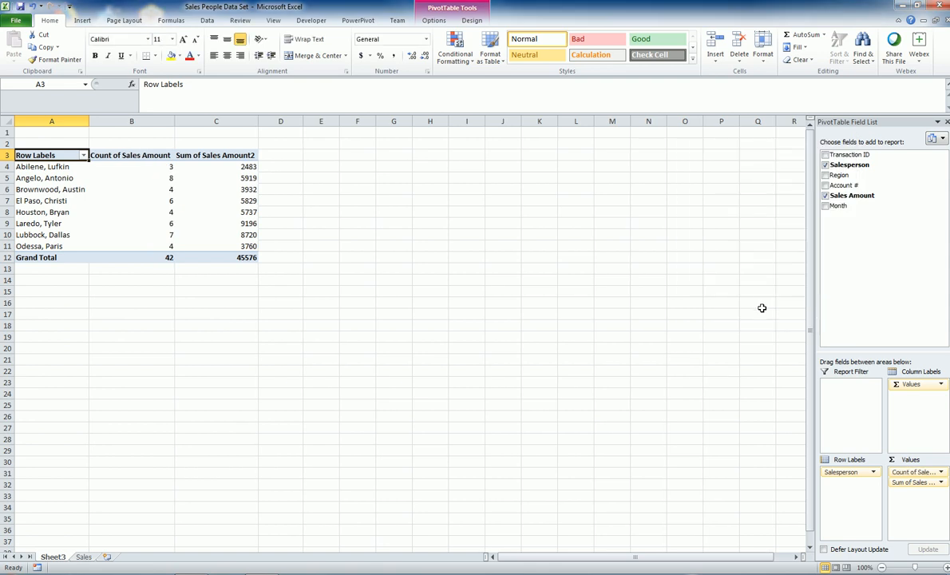
mouse_move(169, 207)
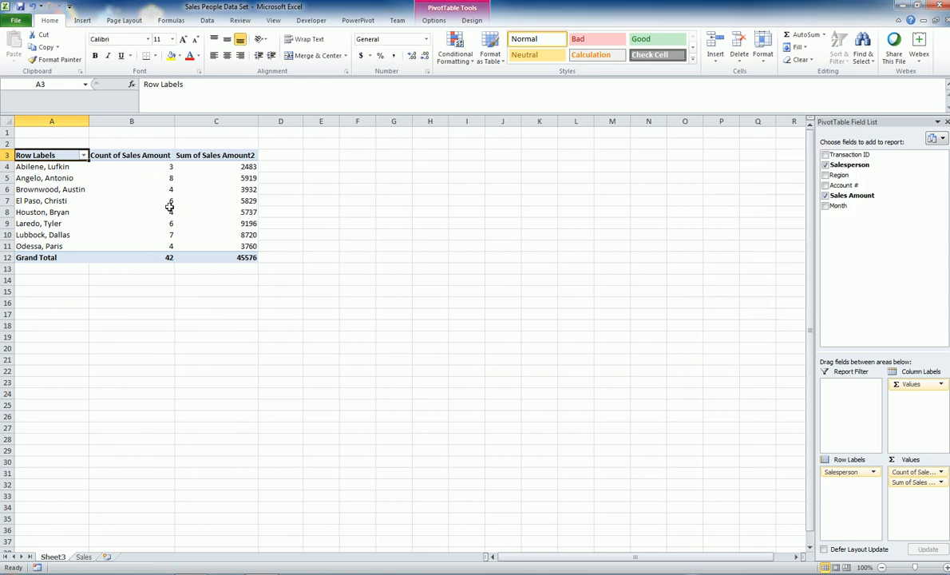
mouse_move(163, 172)
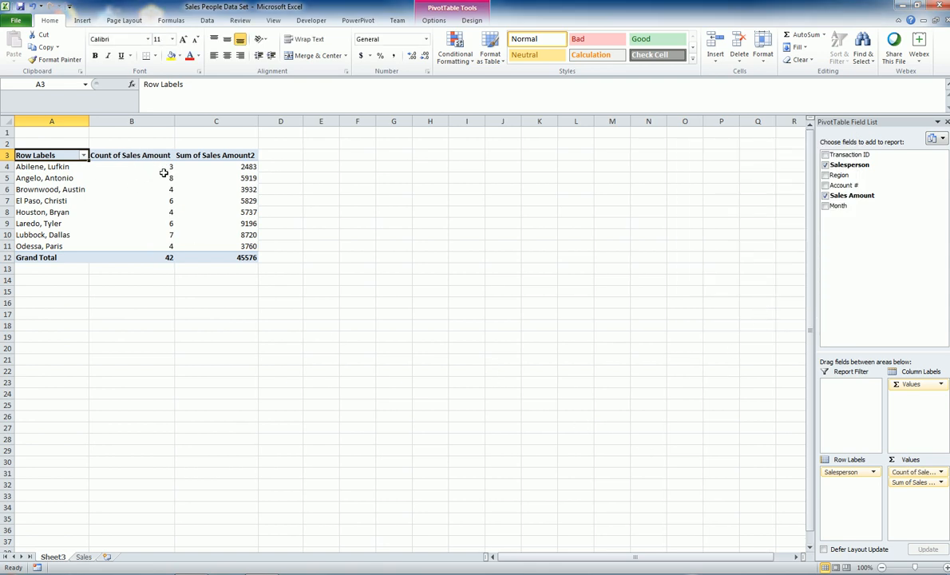
mouse_move(230, 171)
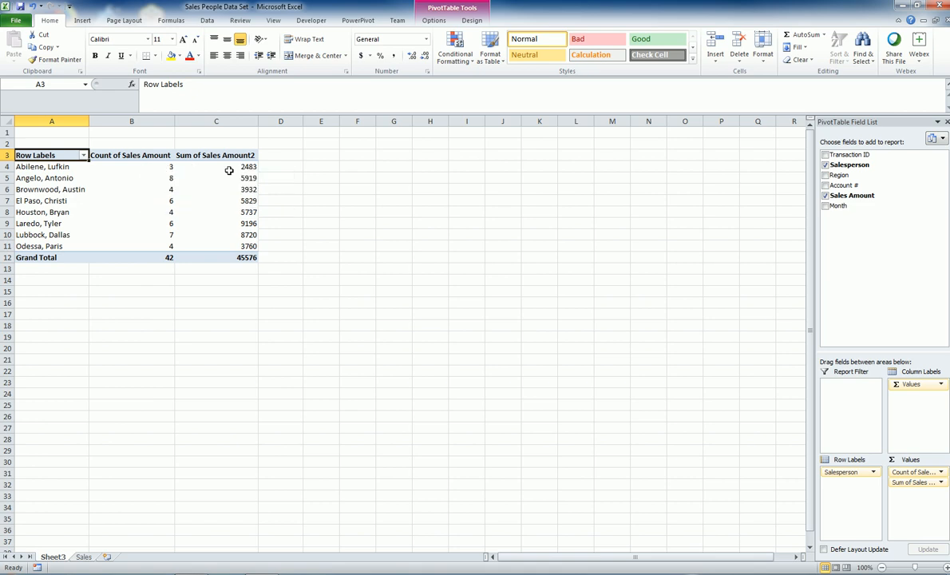
Step: Rename the value column headers to 'Number of Transactions' and 'Total Sales'
left_click(131, 155)
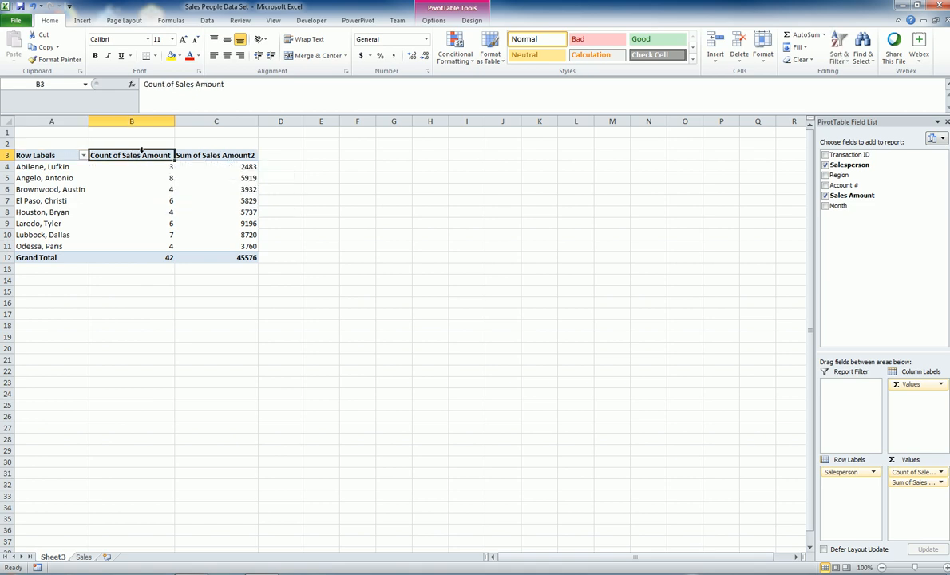
mouse_move(230, 85)
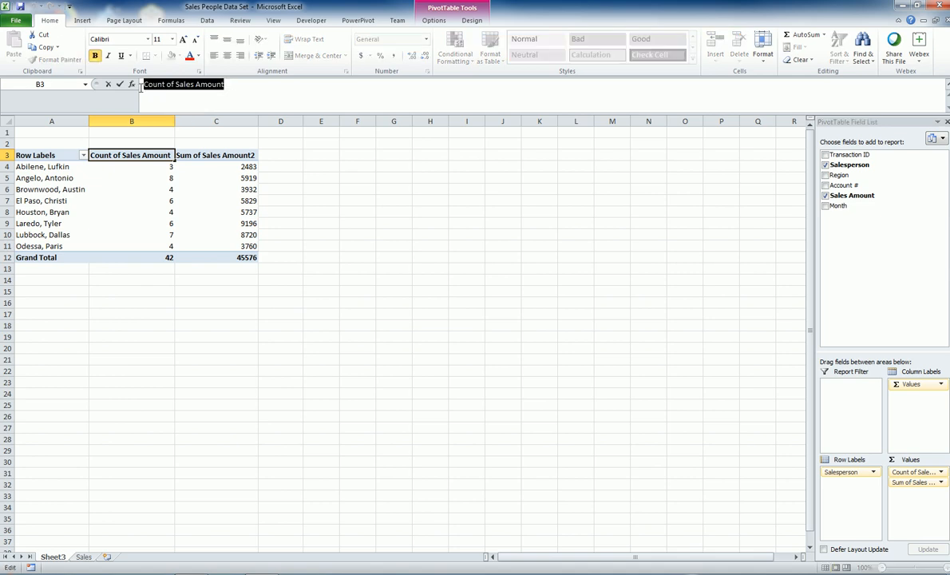
type("Number of Tras")
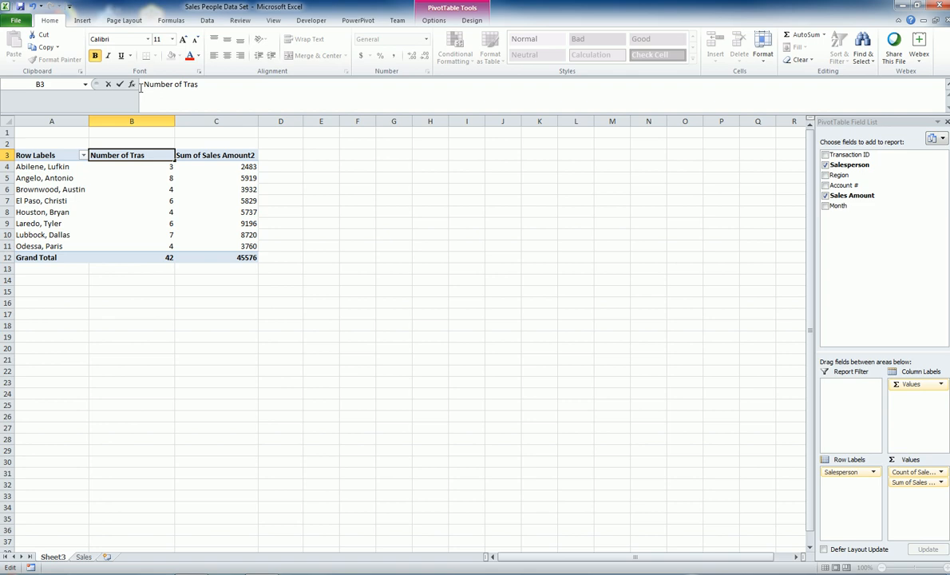
key("Enter")
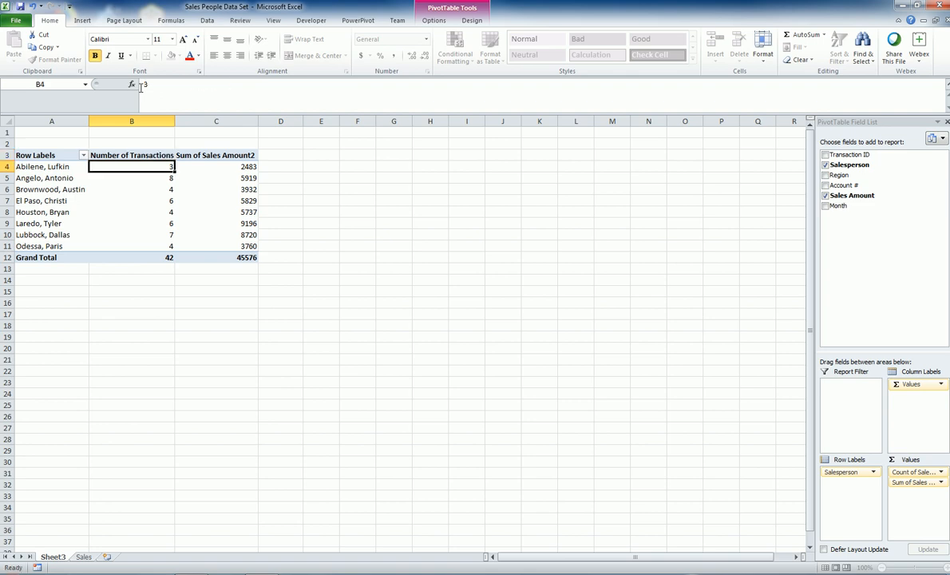
left_click(215, 155)
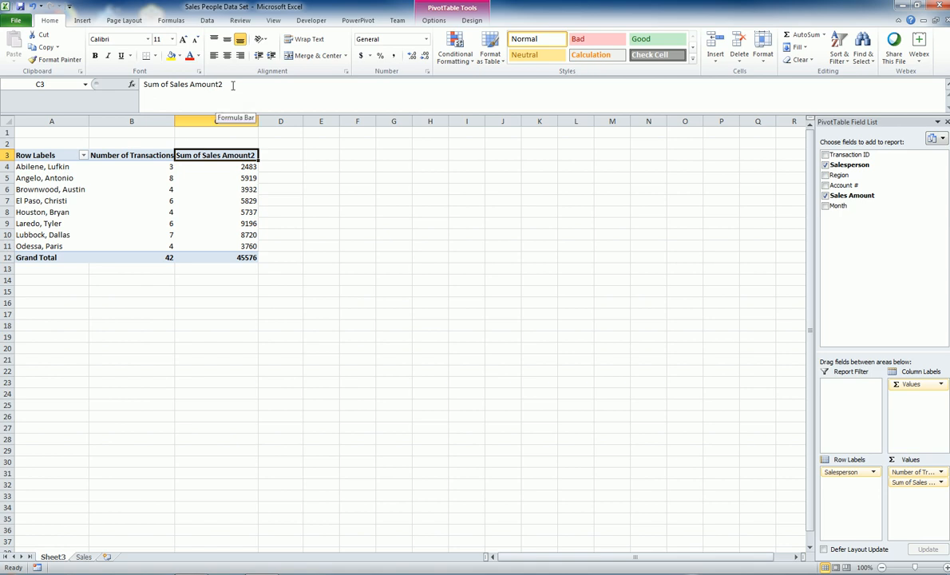
type("Total Sales")
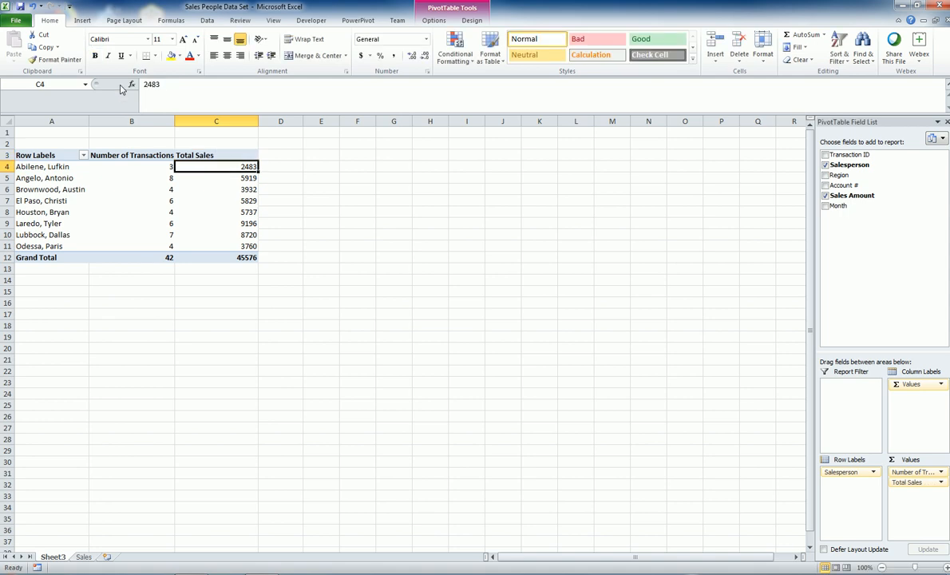
left_click(131, 235)
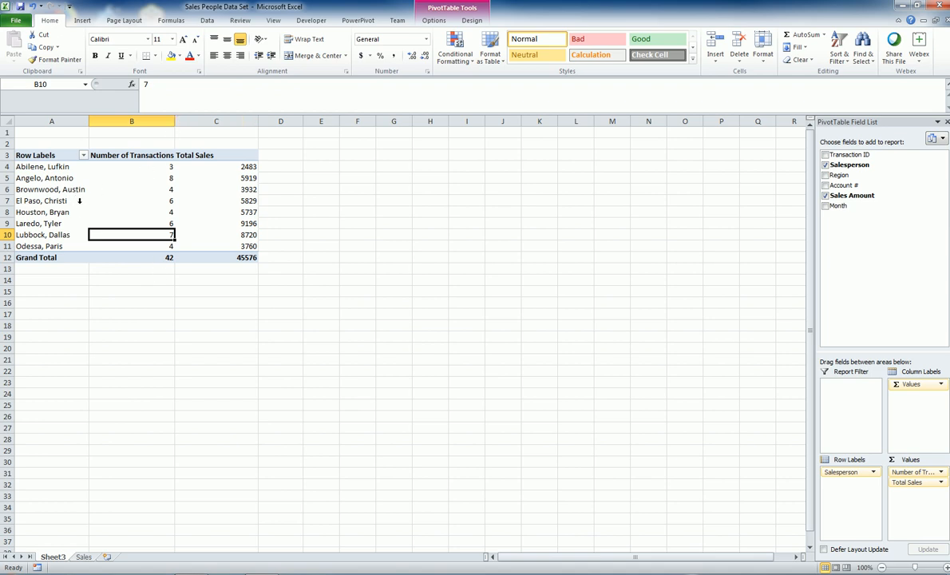
mouse_move(228, 142)
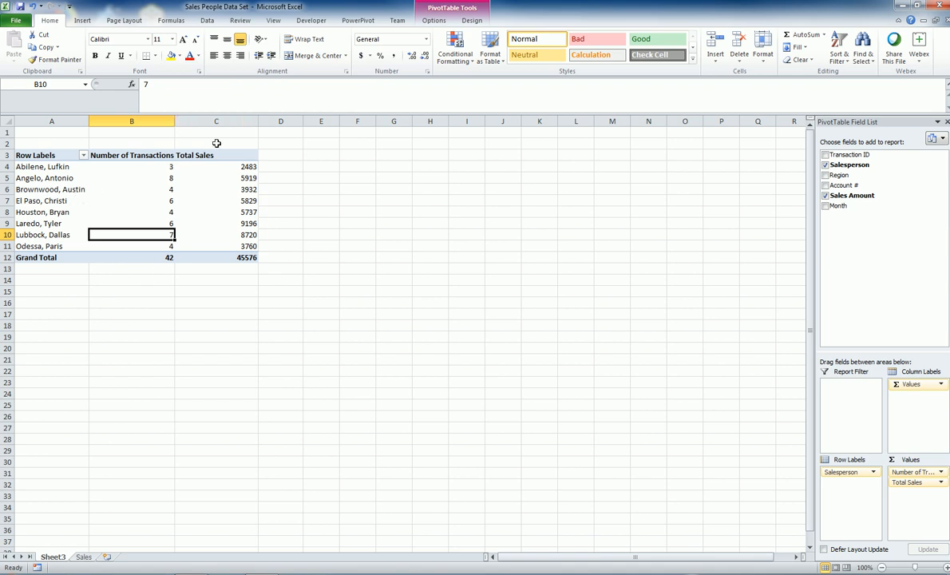
left_click(447, 10)
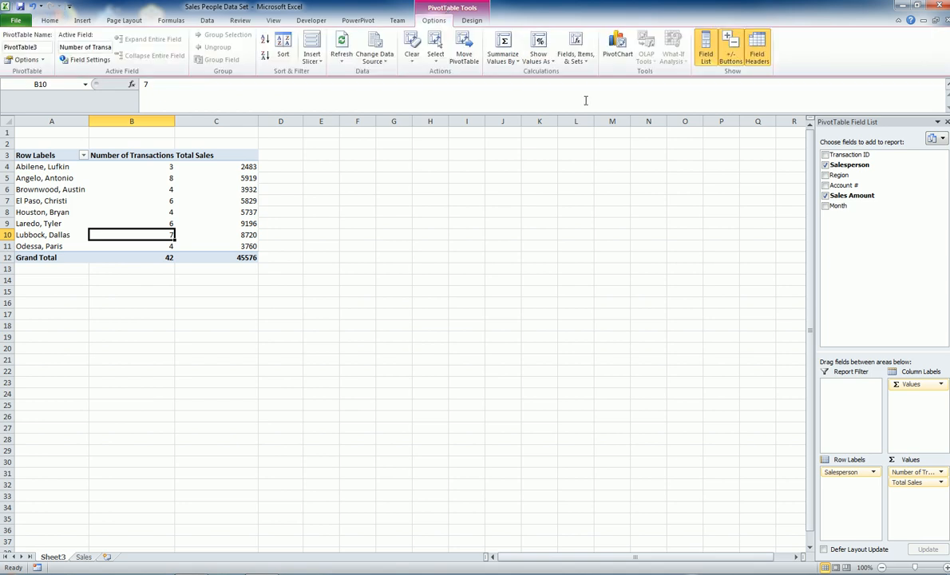
mouse_move(613, 42)
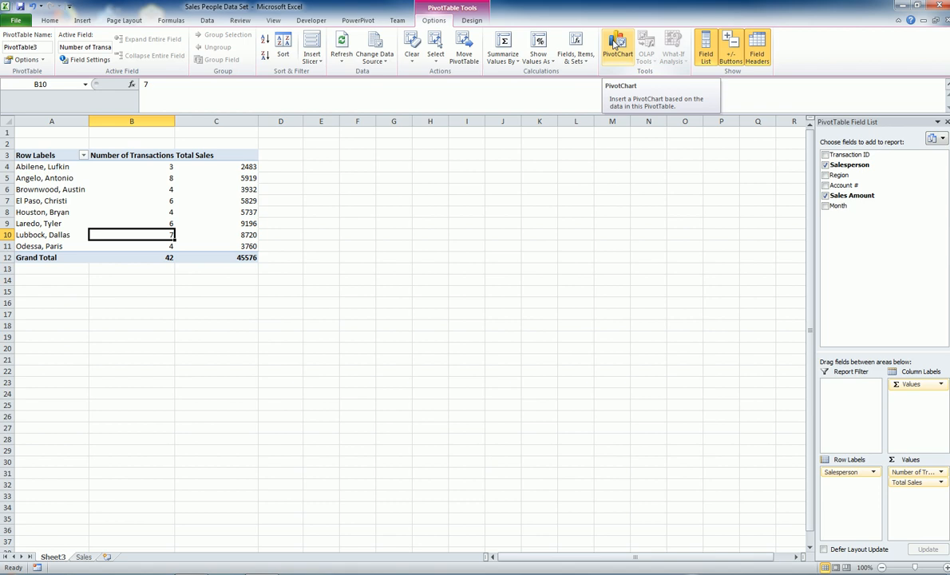
mouse_move(409, 46)
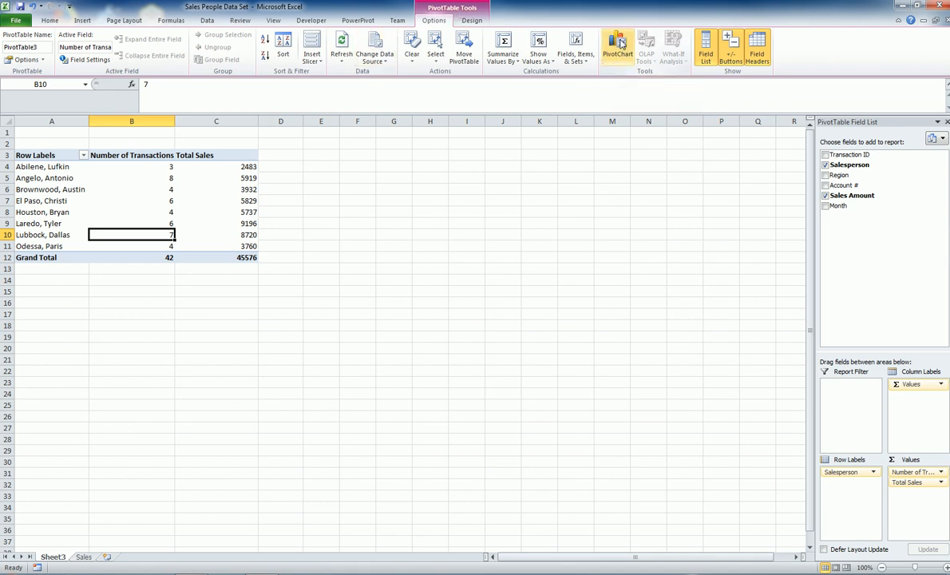
Step: Insert a column PivotChart of Total Sales per salesperson and split the figures by Month
left_click(620, 42)
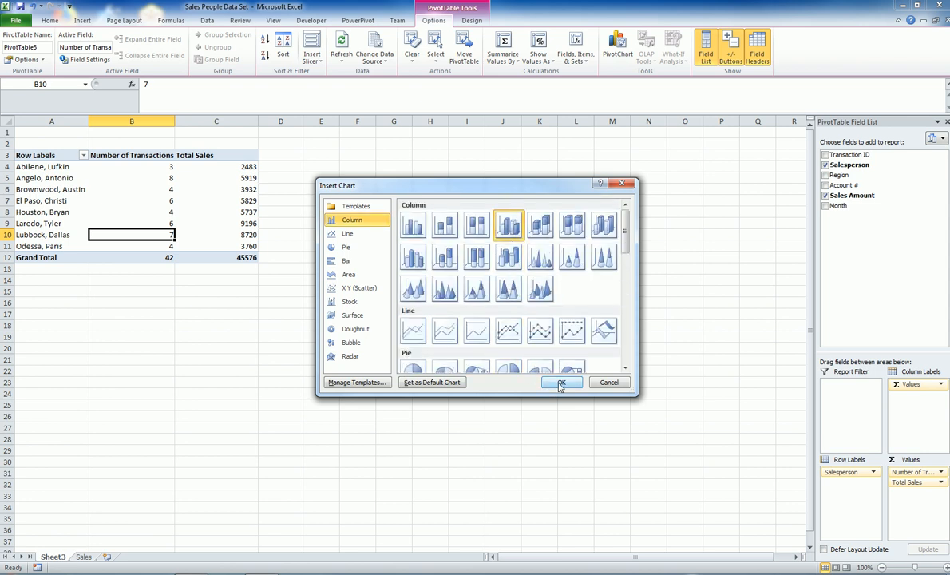
left_click(562, 382)
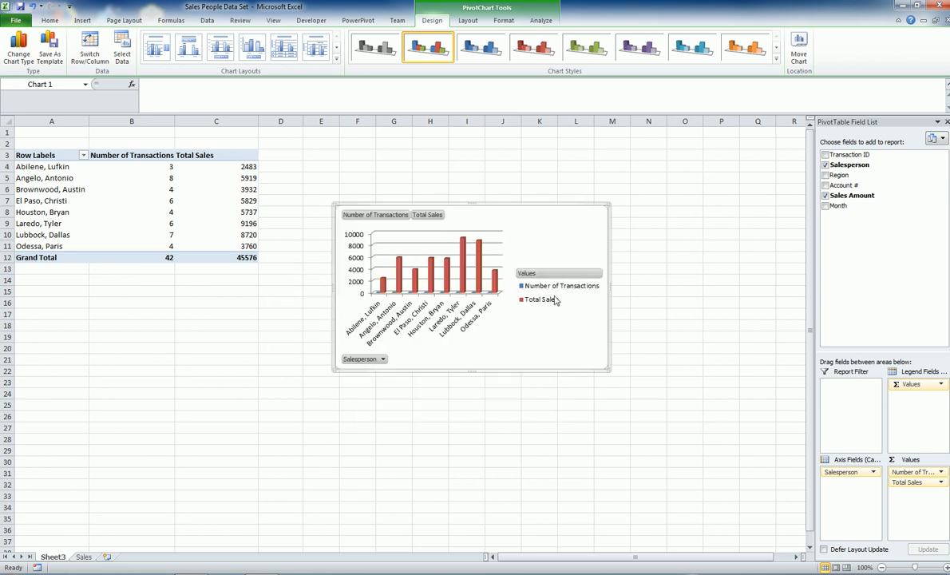
mouse_move(552, 300)
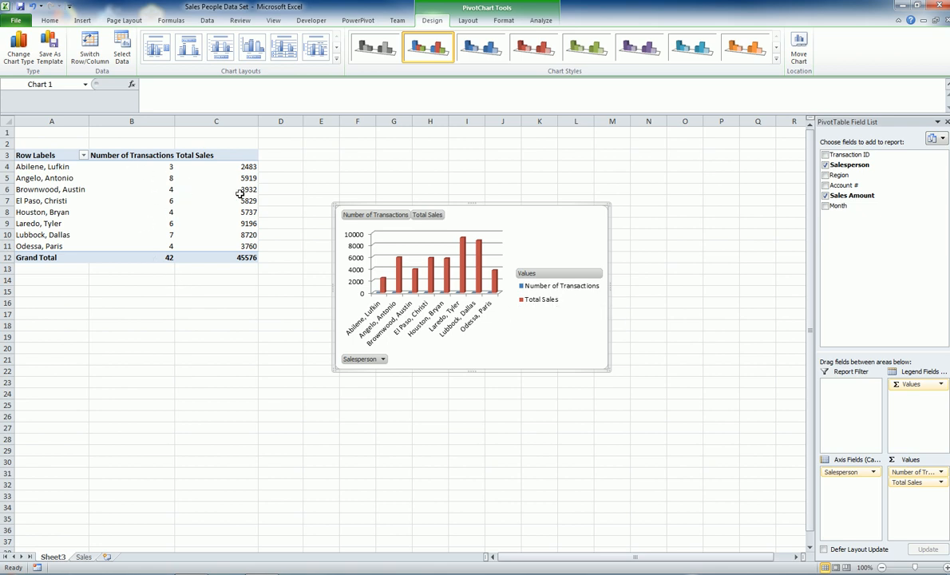
mouse_move(258, 233)
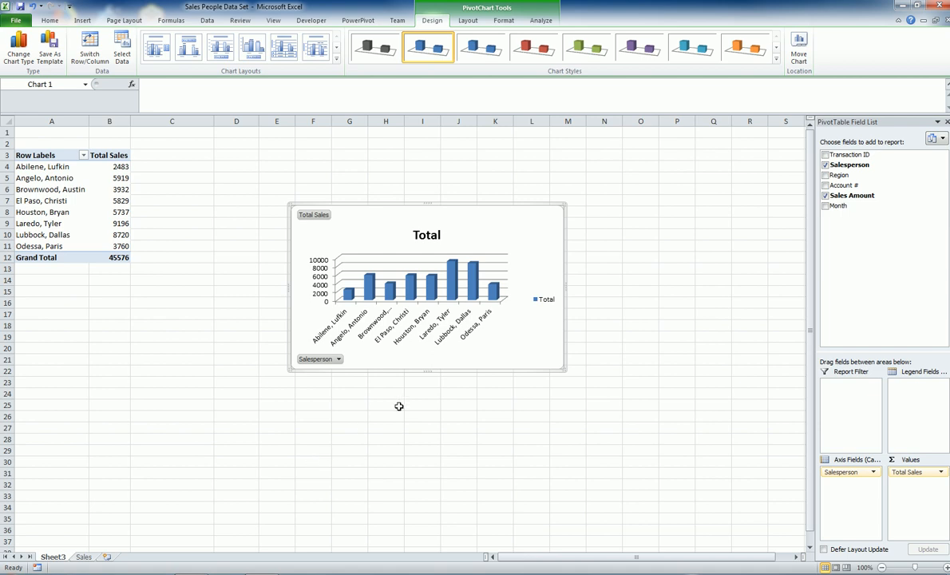
mouse_move(184, 284)
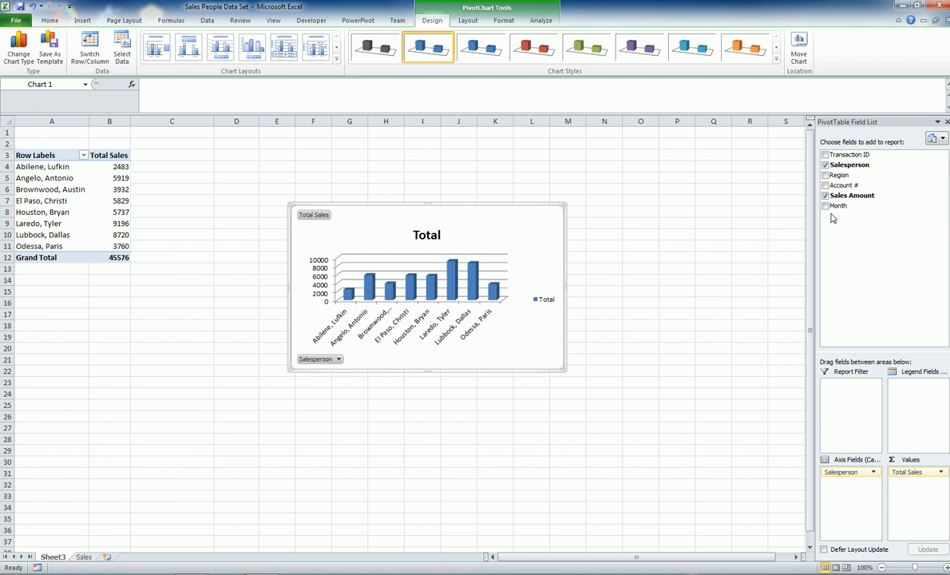
left_click(824, 206)
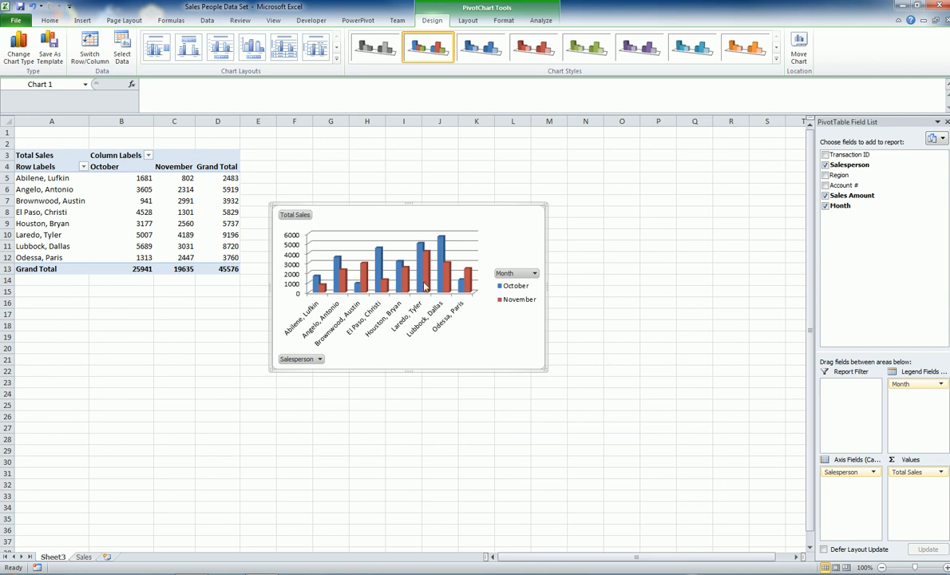
mouse_move(498, 336)
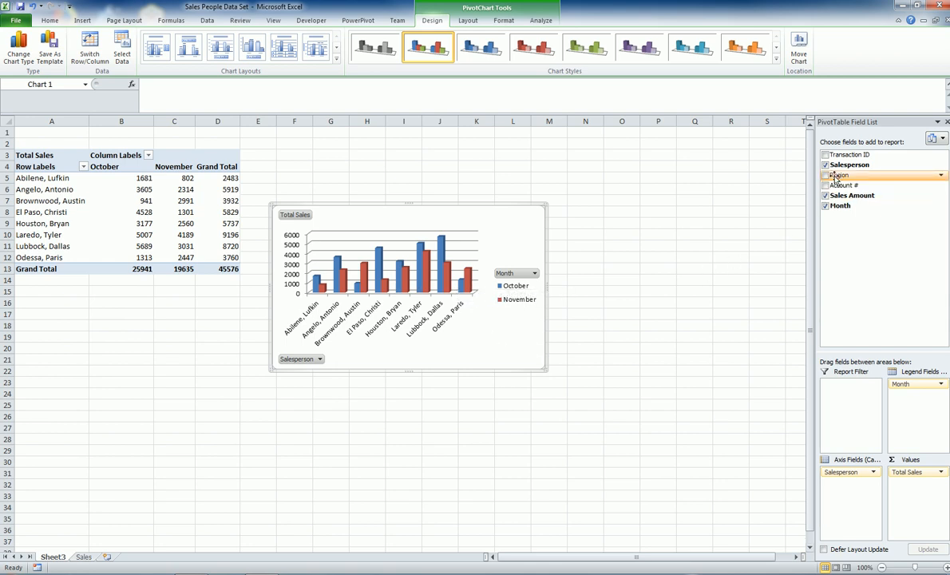
Step: Add Region as a report filter and show only East TX Region, grand total 7692
left_click(824, 174)
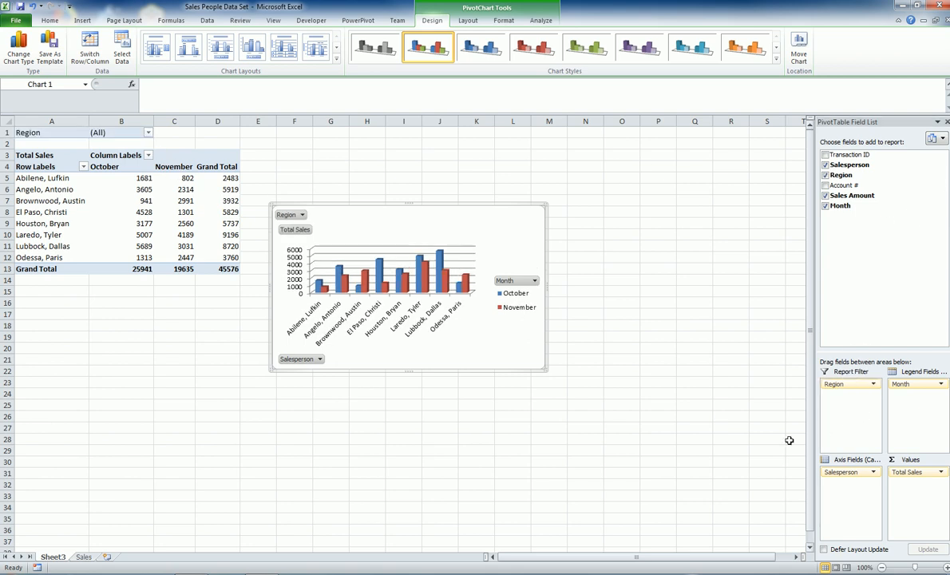
left_click(147, 133)
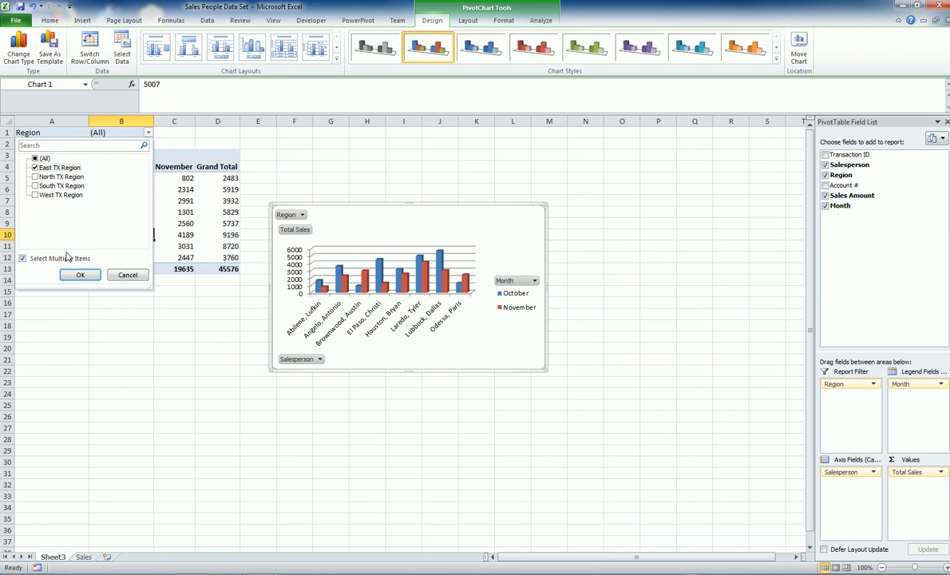
left_click(80, 275)
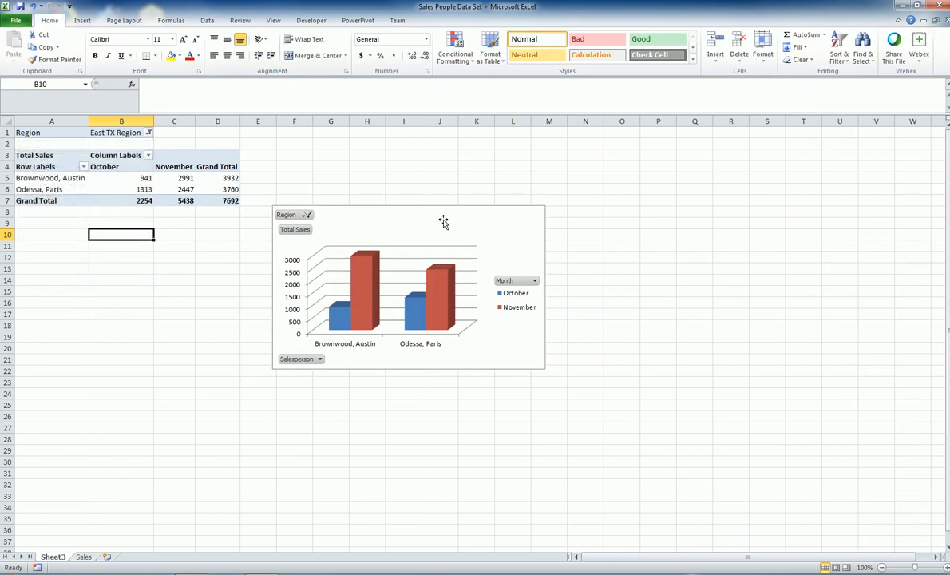
mouse_move(443, 302)
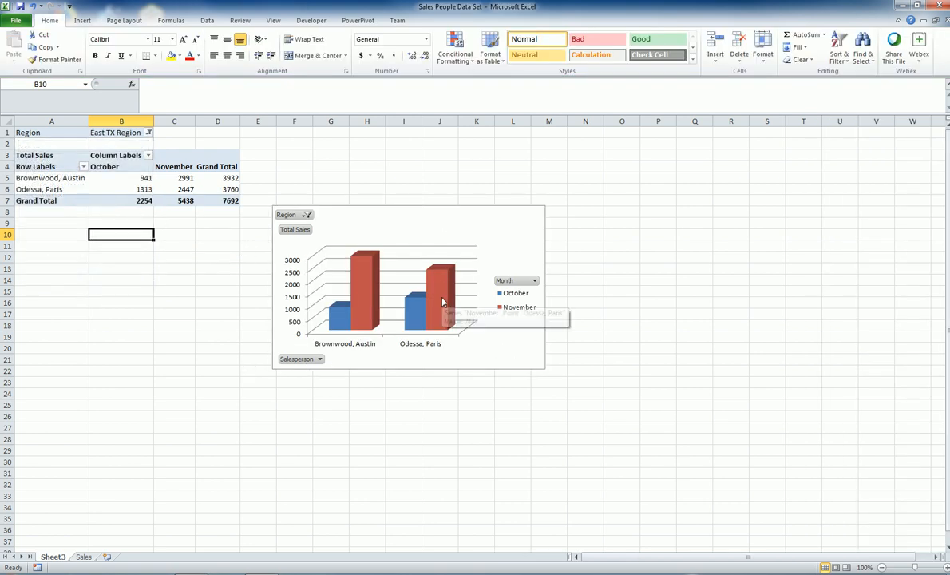
mouse_move(166, 348)
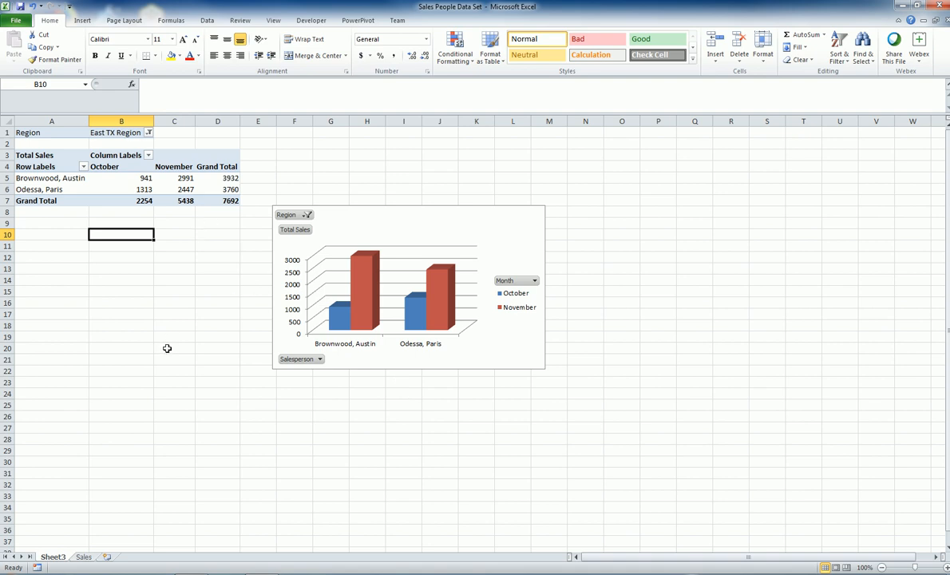